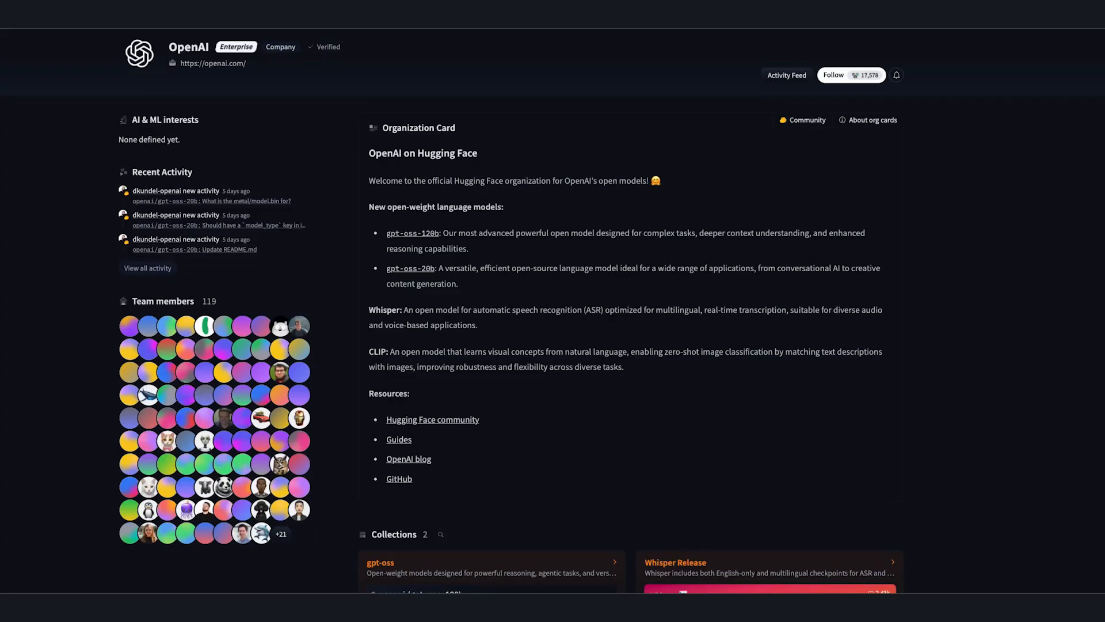
mouse_move(646, 390)
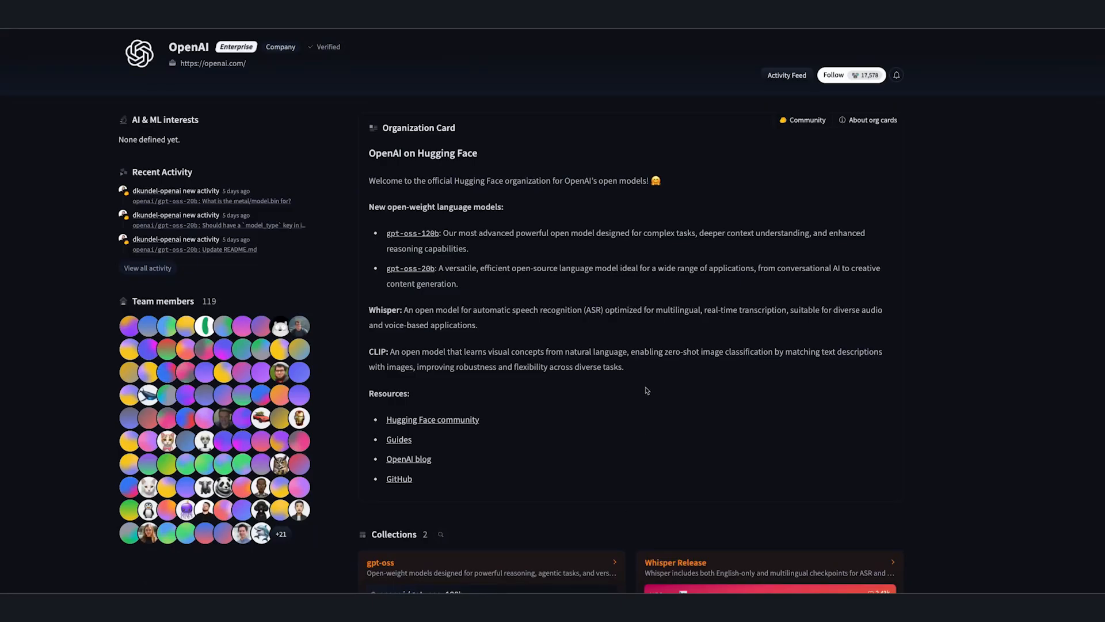
Browse from the OpenAI org page into the gpt-oss collection and view gpt-oss-20b's Files and versions
scroll(down, 3)
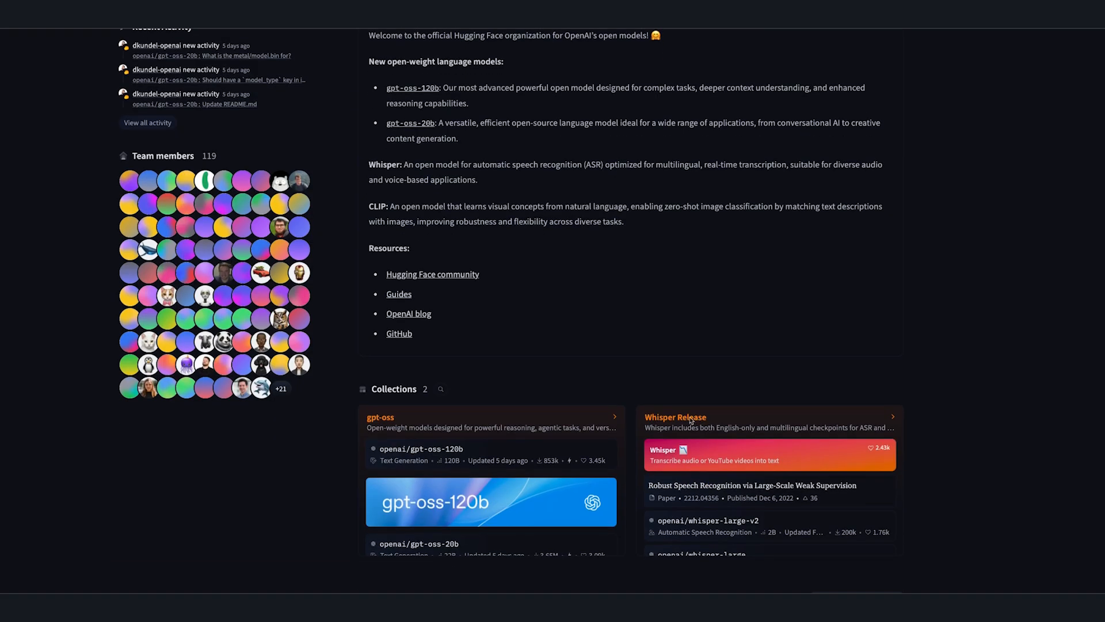
scroll(down, 3)
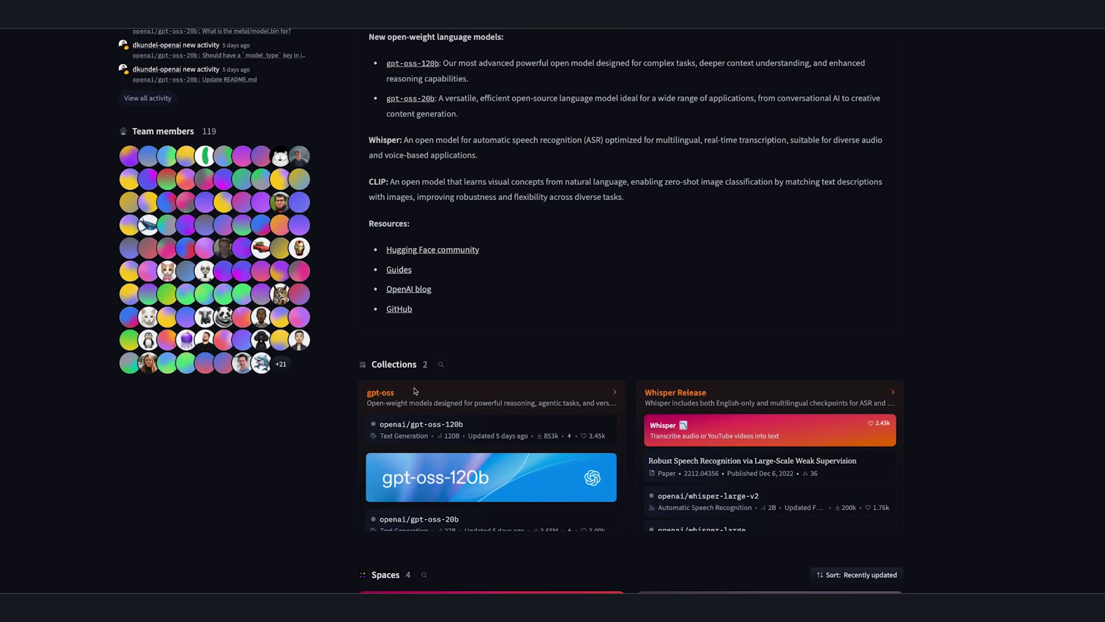
click(381, 392)
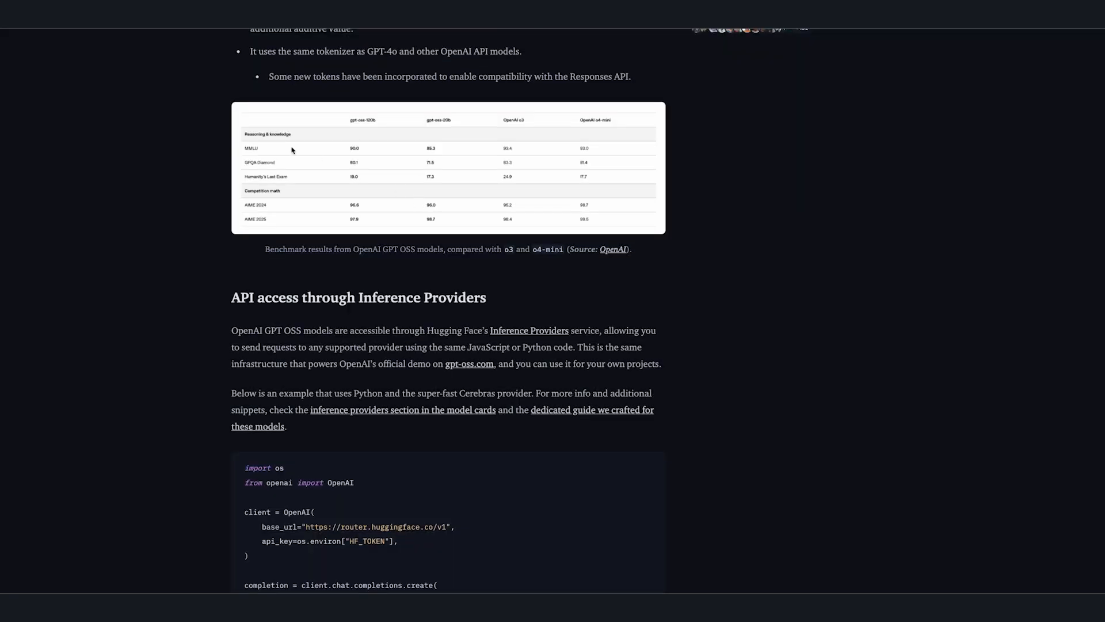
mouse_move(577, 246)
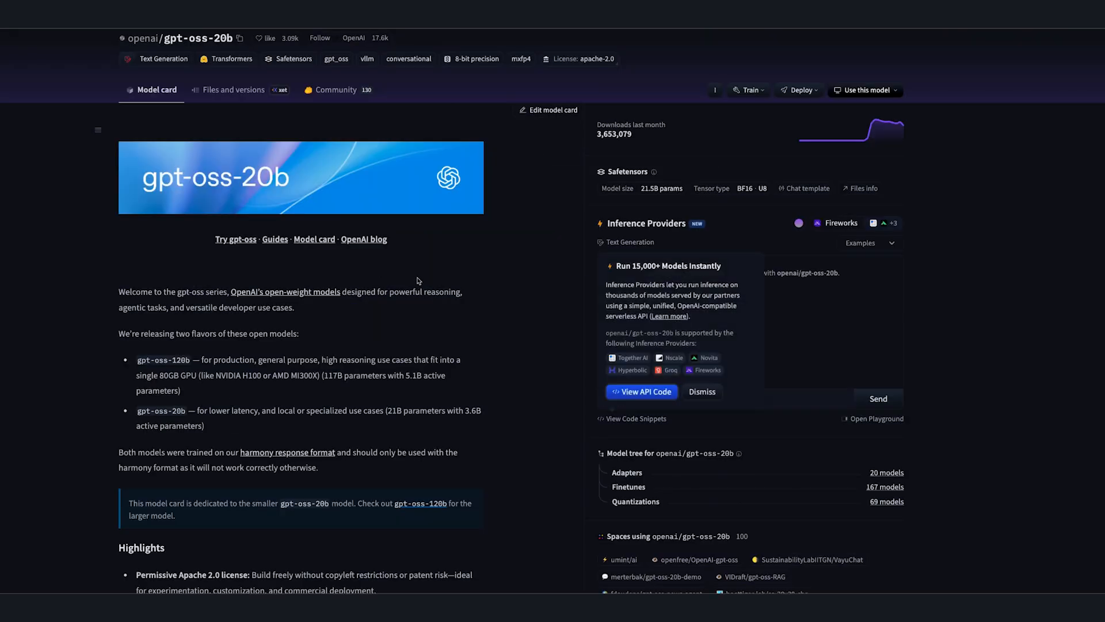
mouse_move(440, 224)
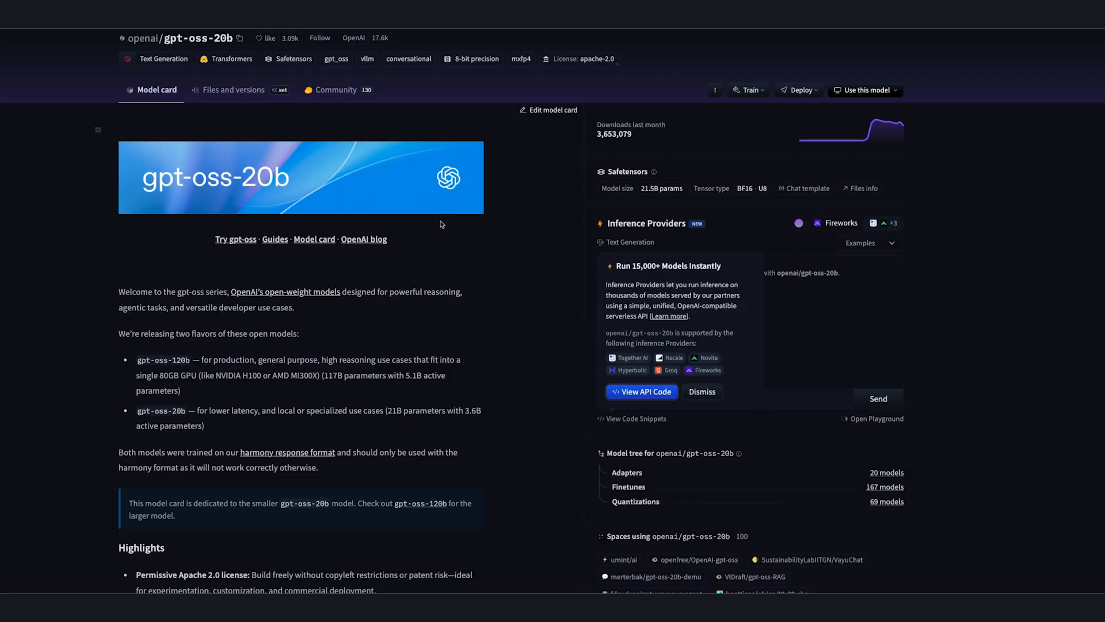
click(233, 90)
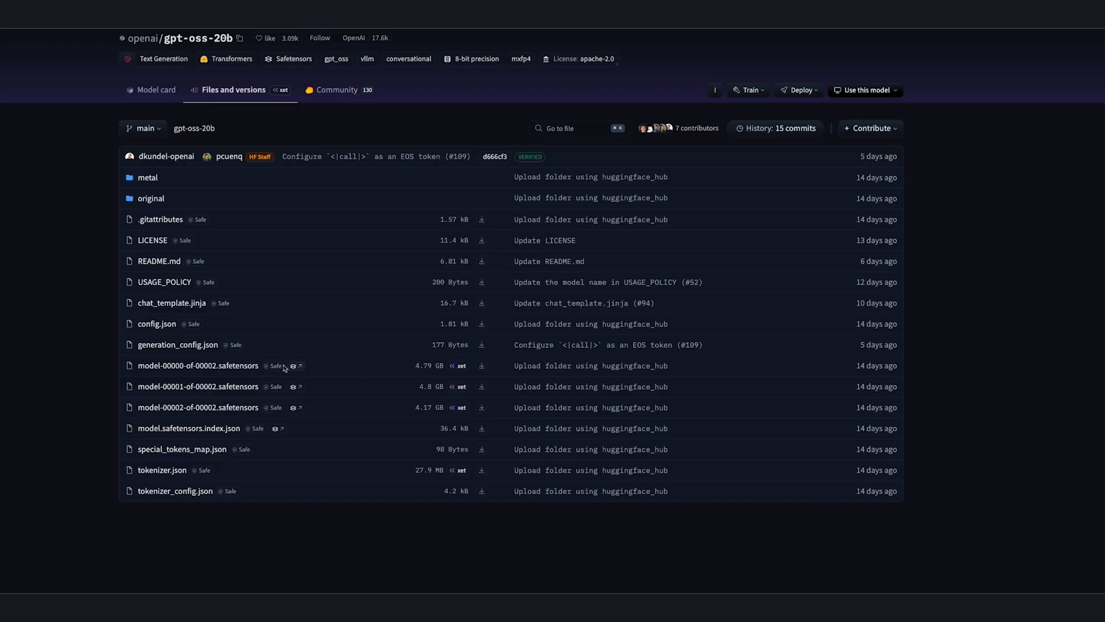
mouse_move(322, 423)
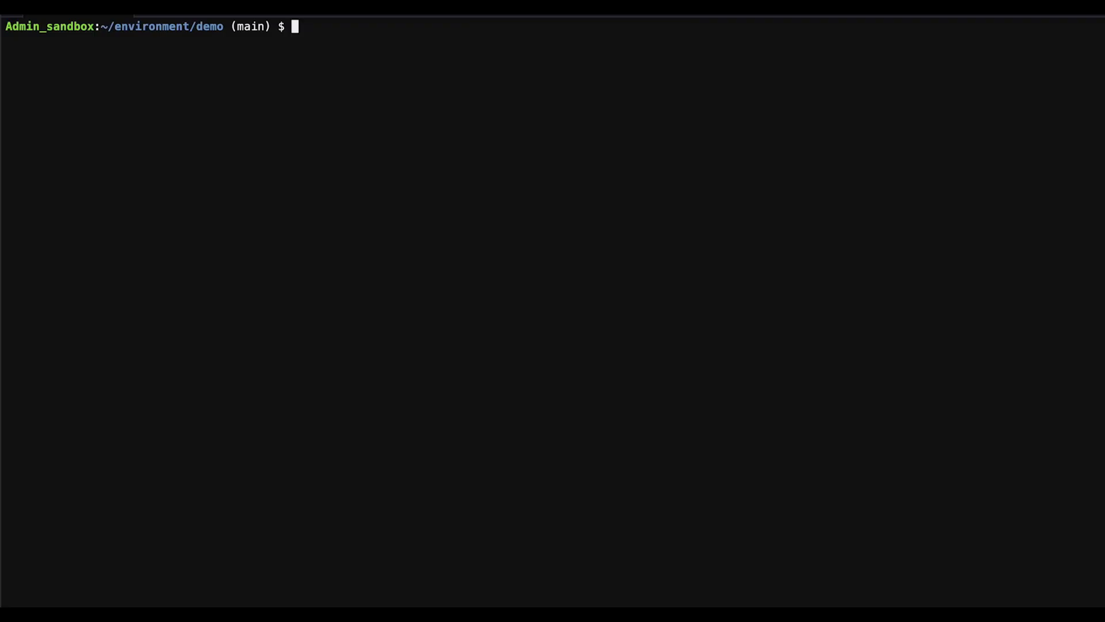
Export CLUSTER_NAME=automode-gpu-openai-gpt and AWS_REGION=us-east-1, then compose eksctl create cluster with --enable-auto-mode
text(export CLUSTER_NAME=automode-gpu-openai-gpt)
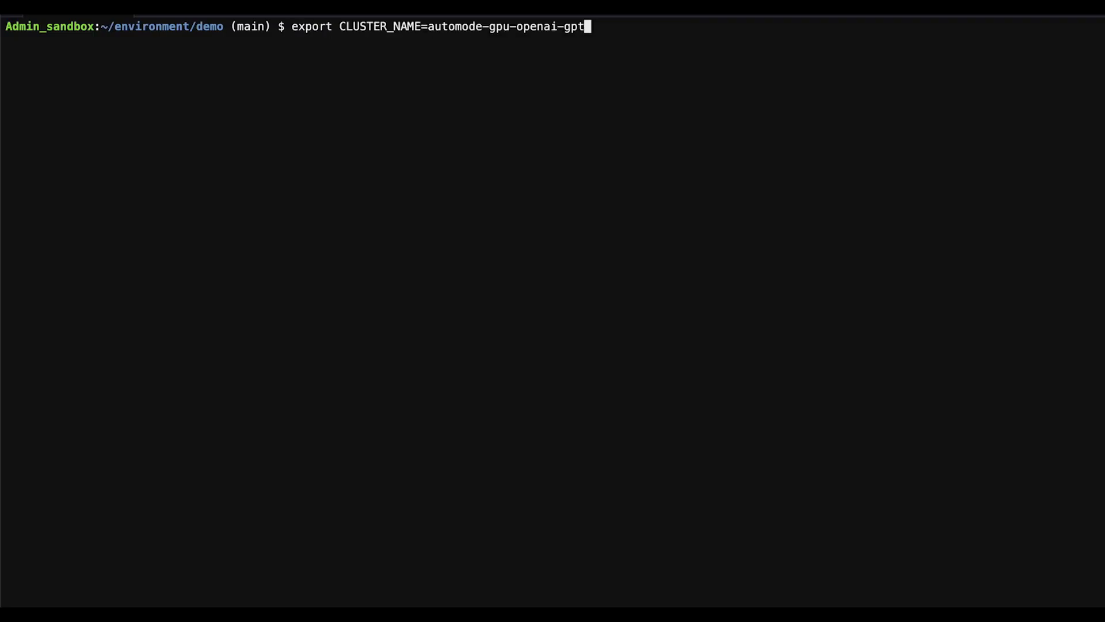
key(Return)
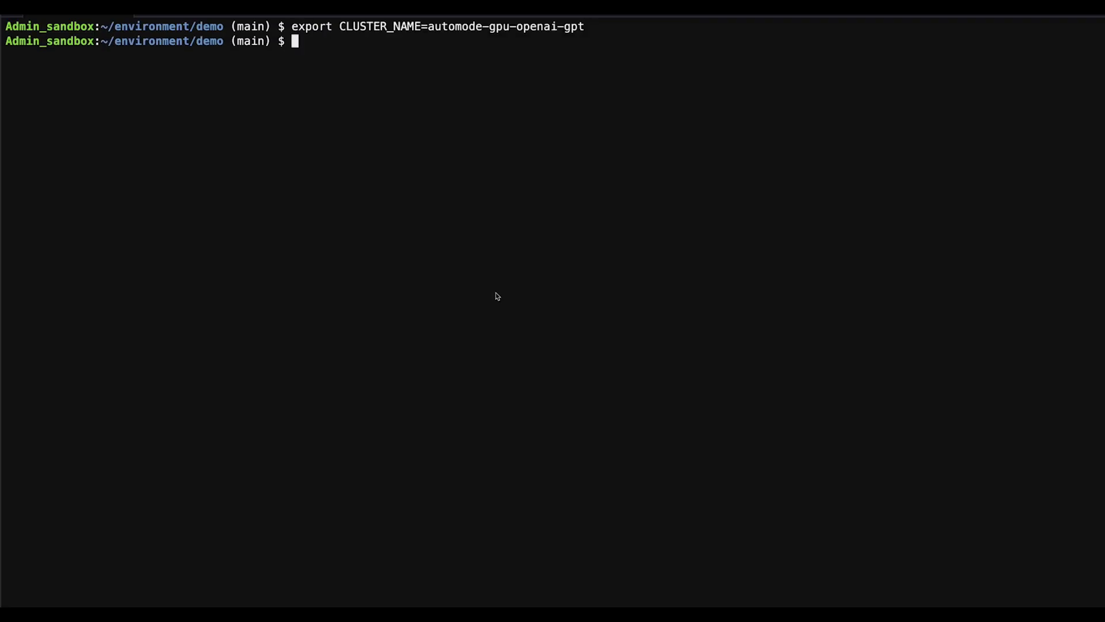
mouse_move(497, 296)
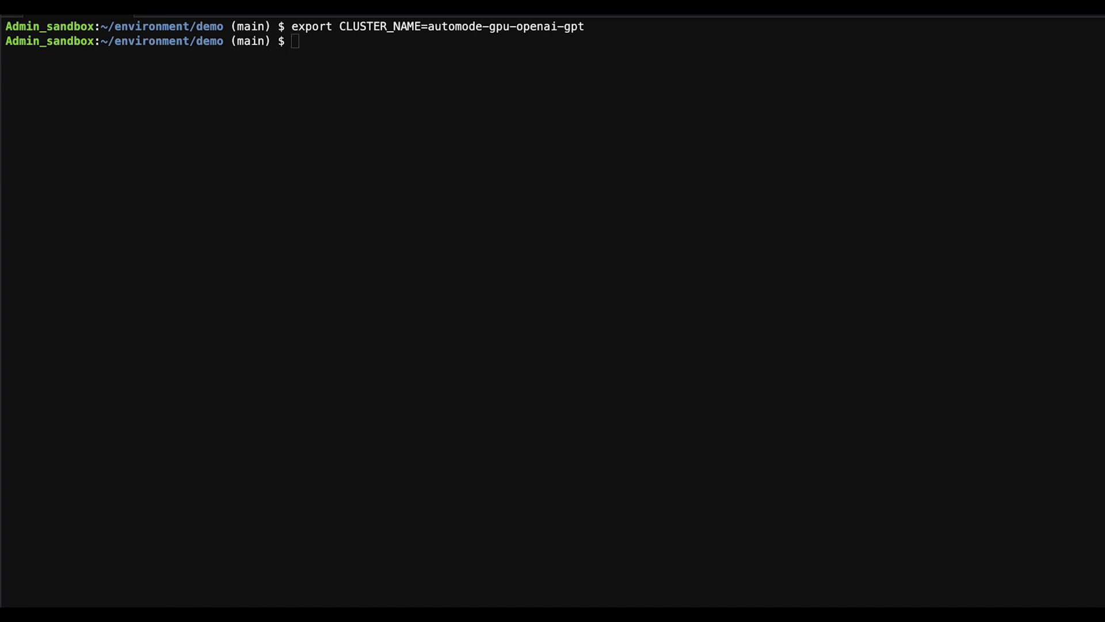
text(export AWS_REGION=us-east-1)
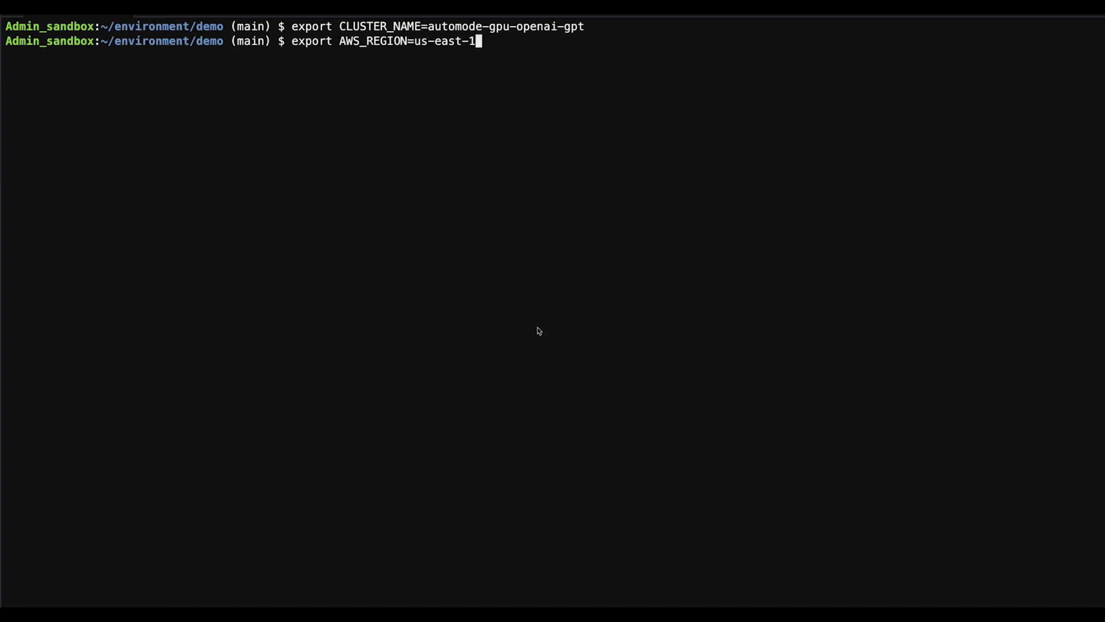
key(Return)
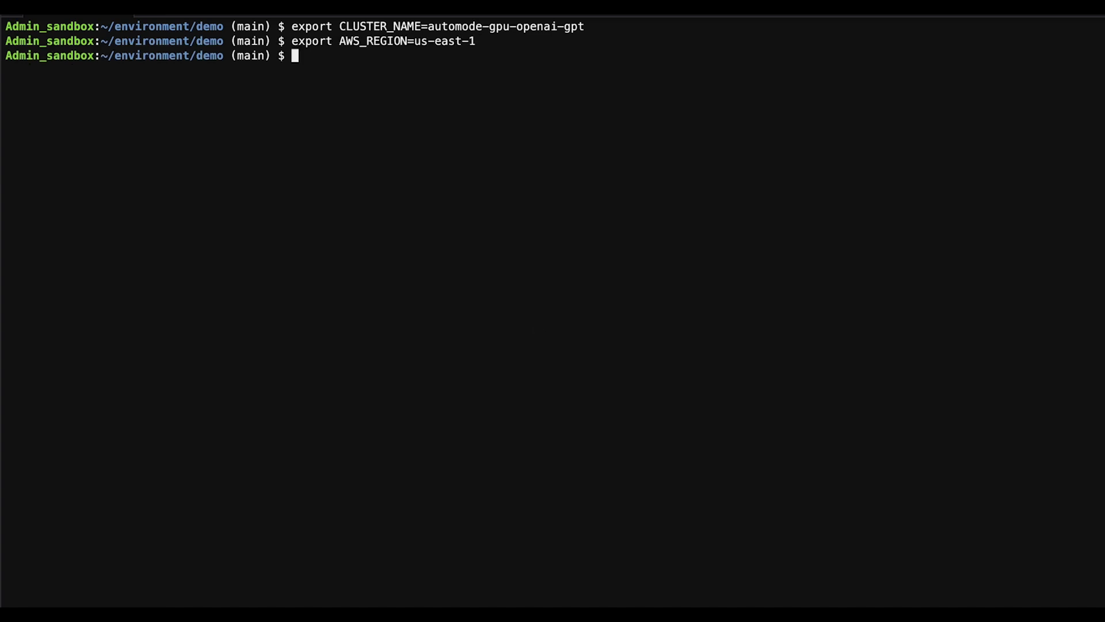
mouse_move(517, 313)
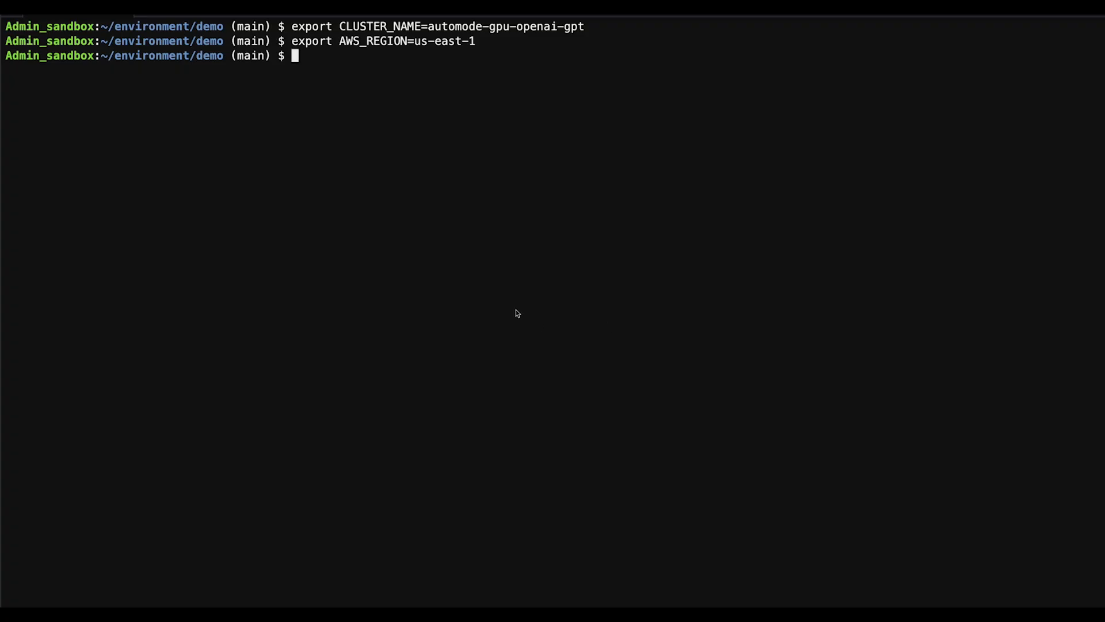
text(eksctl create cluster --name=$CLUSTER_NAME --region=$AWS_REGION --enable-auto-mode)
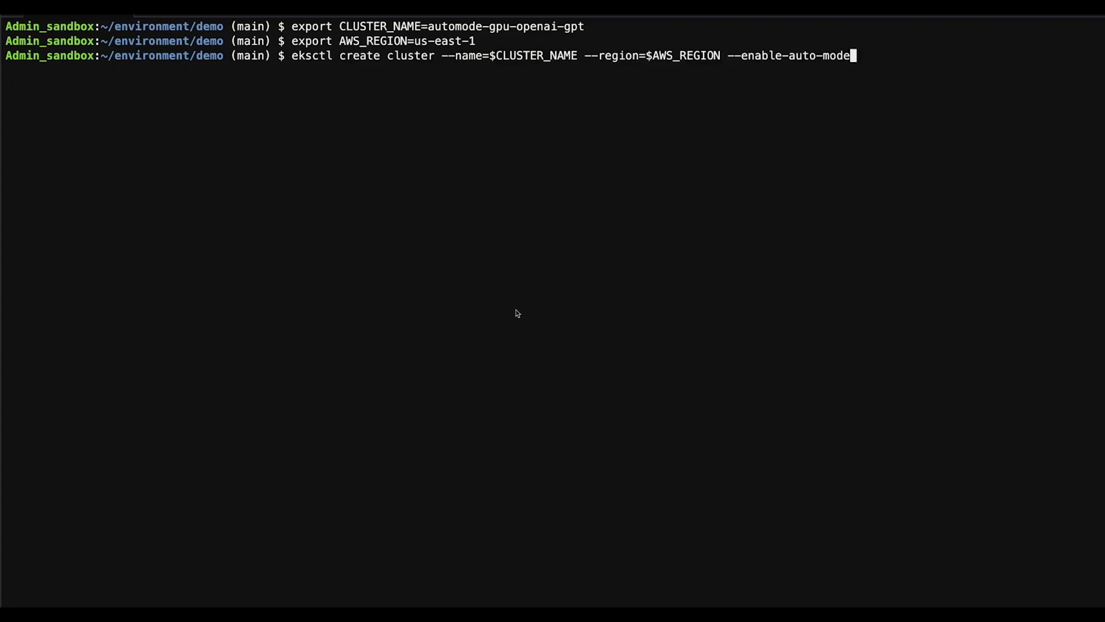
mouse_move(502, 129)
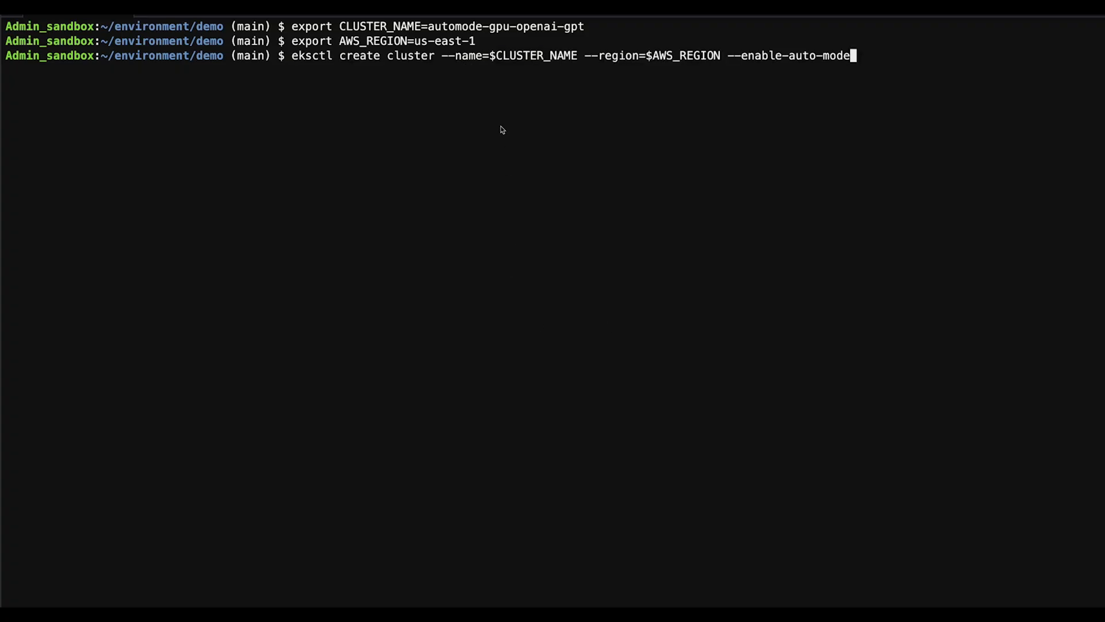
mouse_move(470, 137)
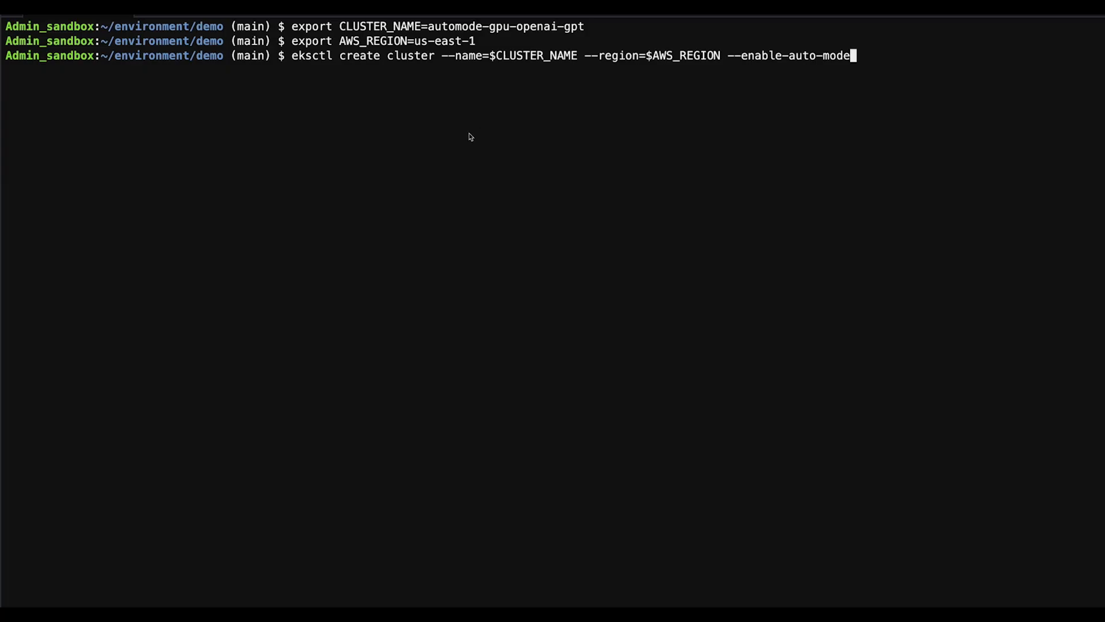
mouse_move(478, 90)
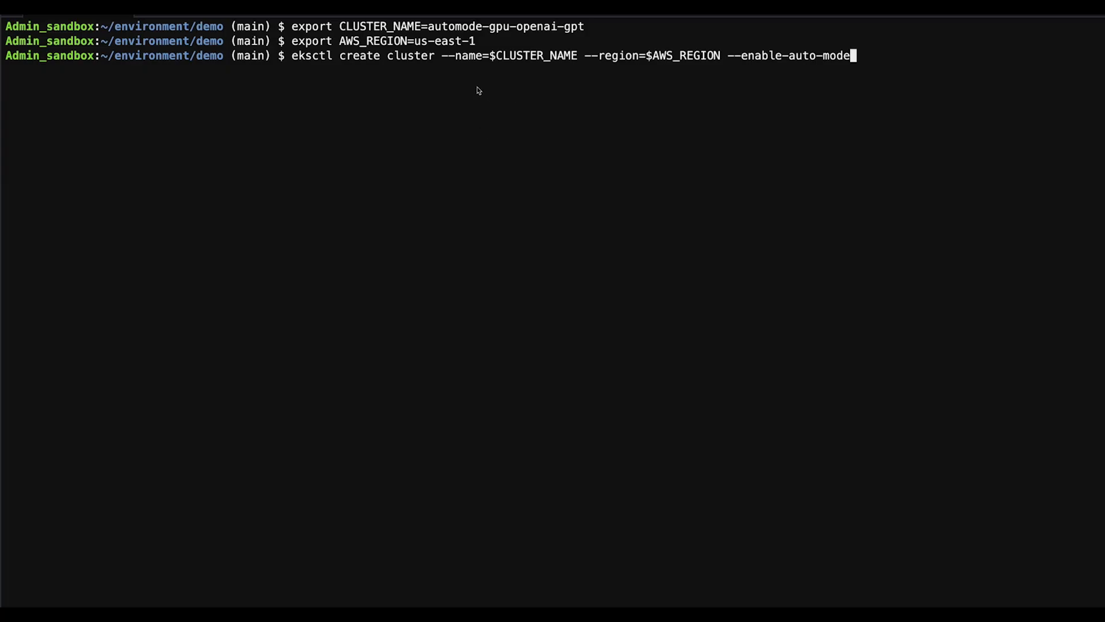
mouse_move(581, 68)
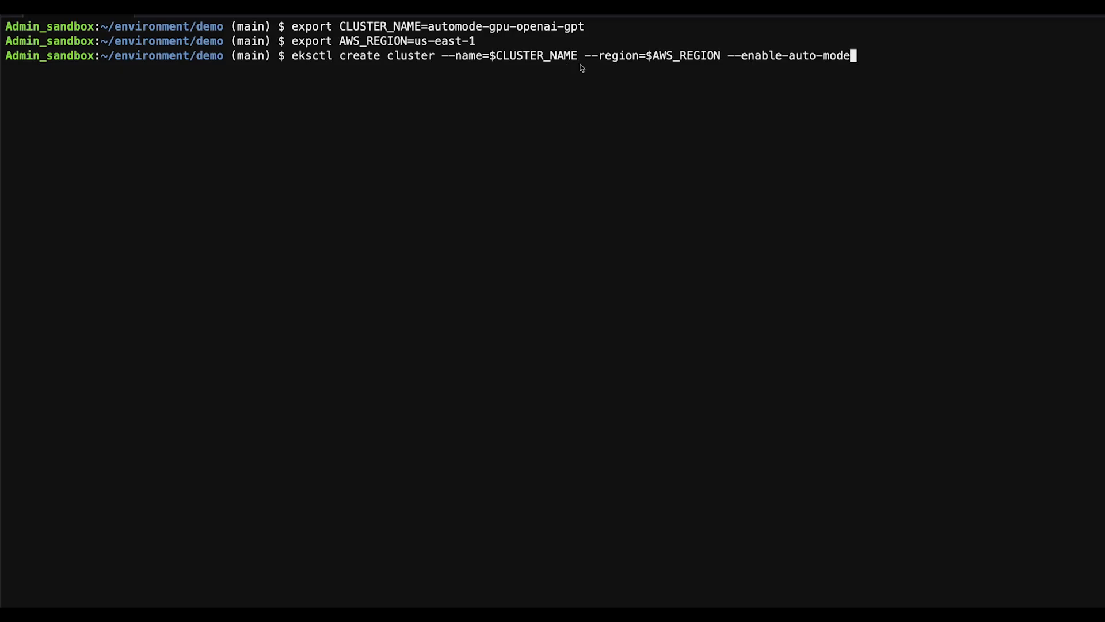
mouse_move(771, 68)
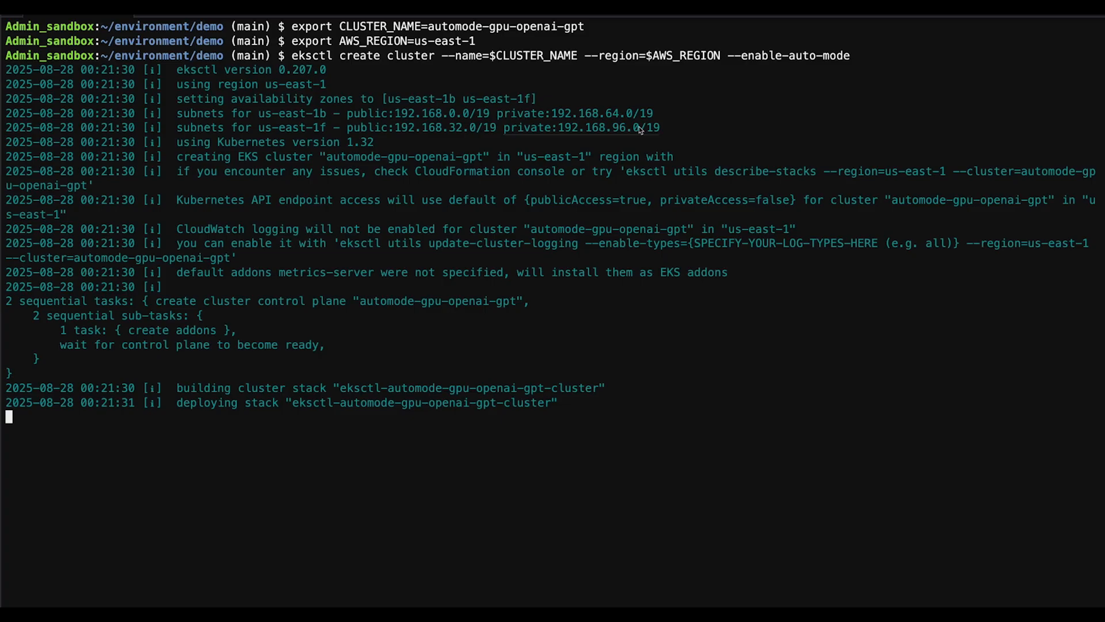
mouse_move(537, 164)
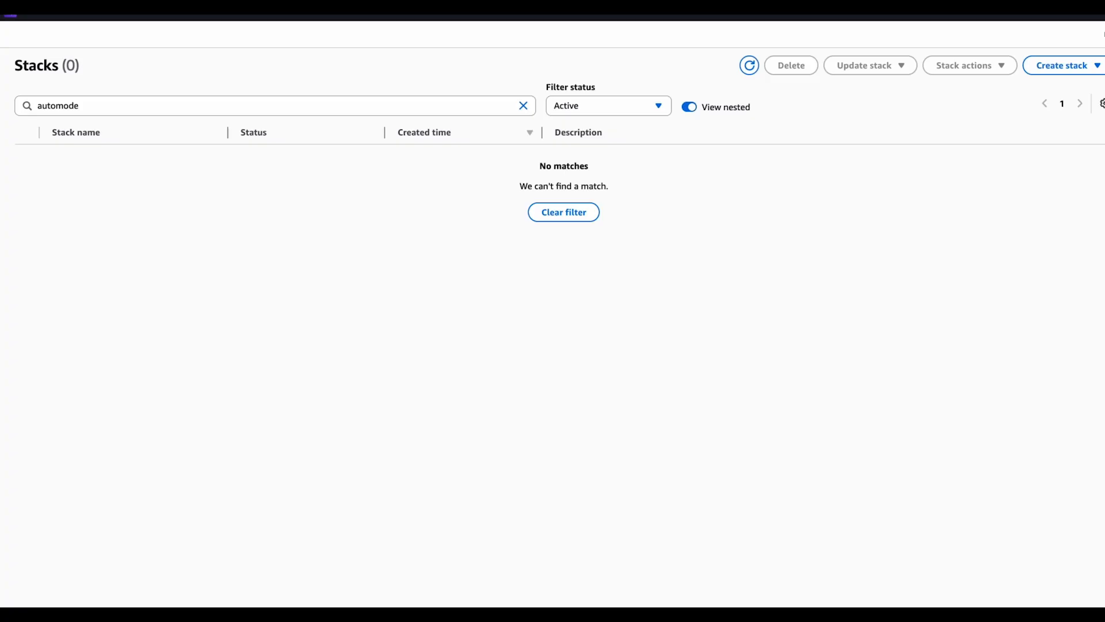
Refresh Stacks, enter the eksctl cluster stack and review its Events and Resources lists
click(748, 65)
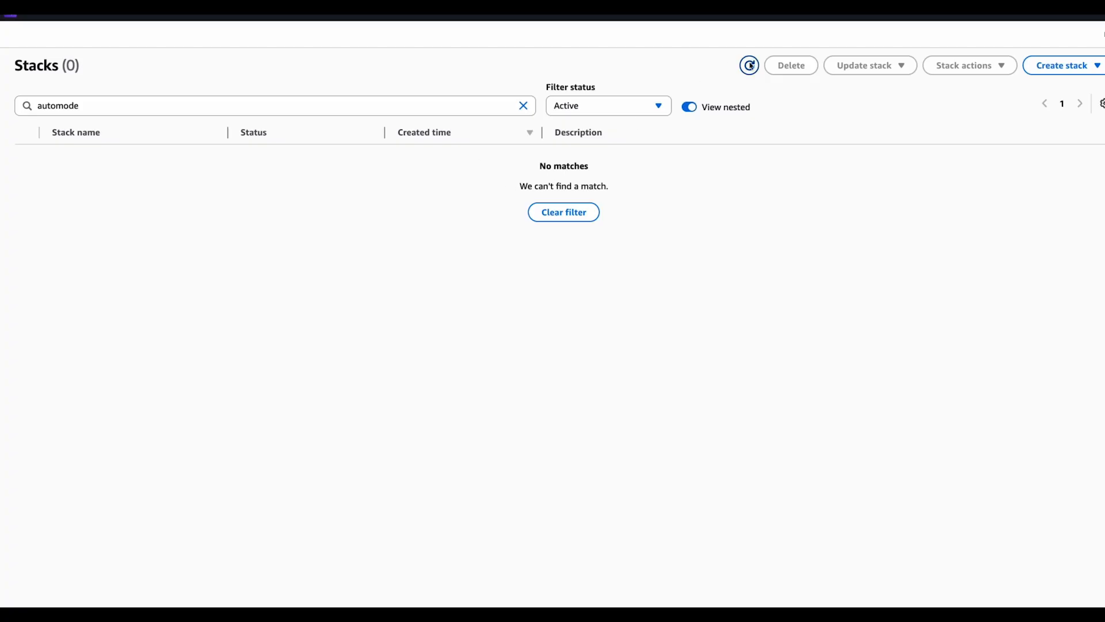
click(749, 65)
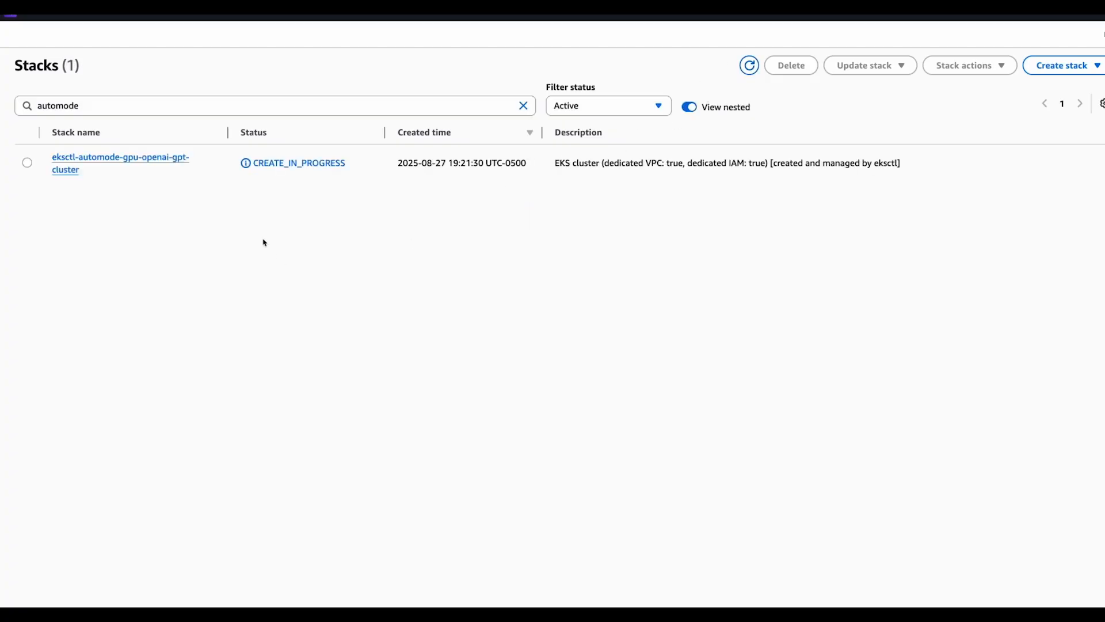
click(120, 163)
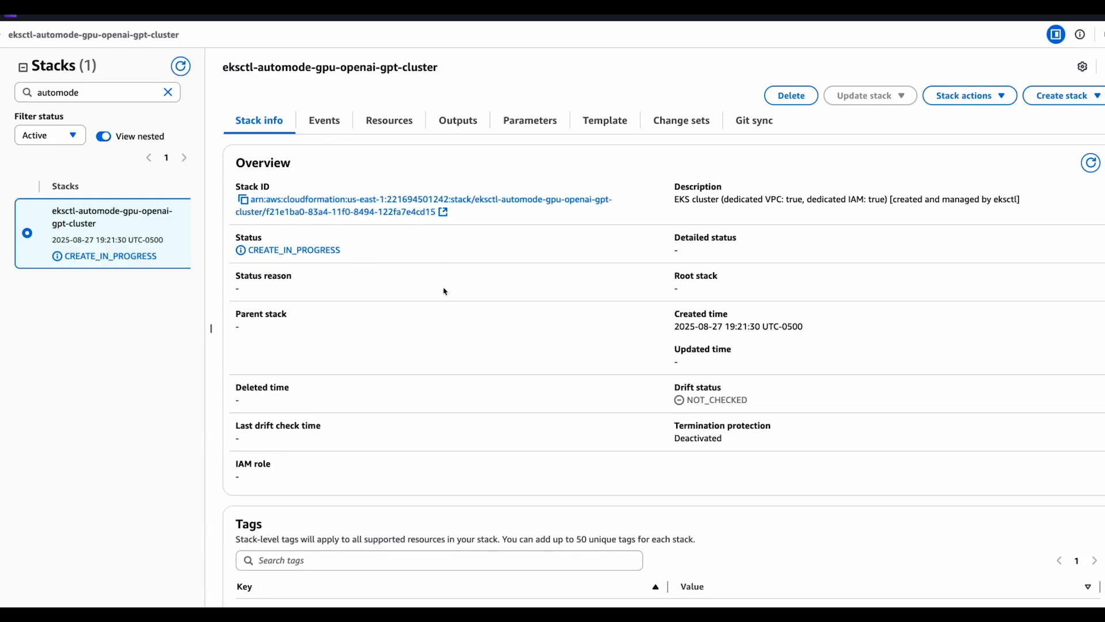
click(324, 120)
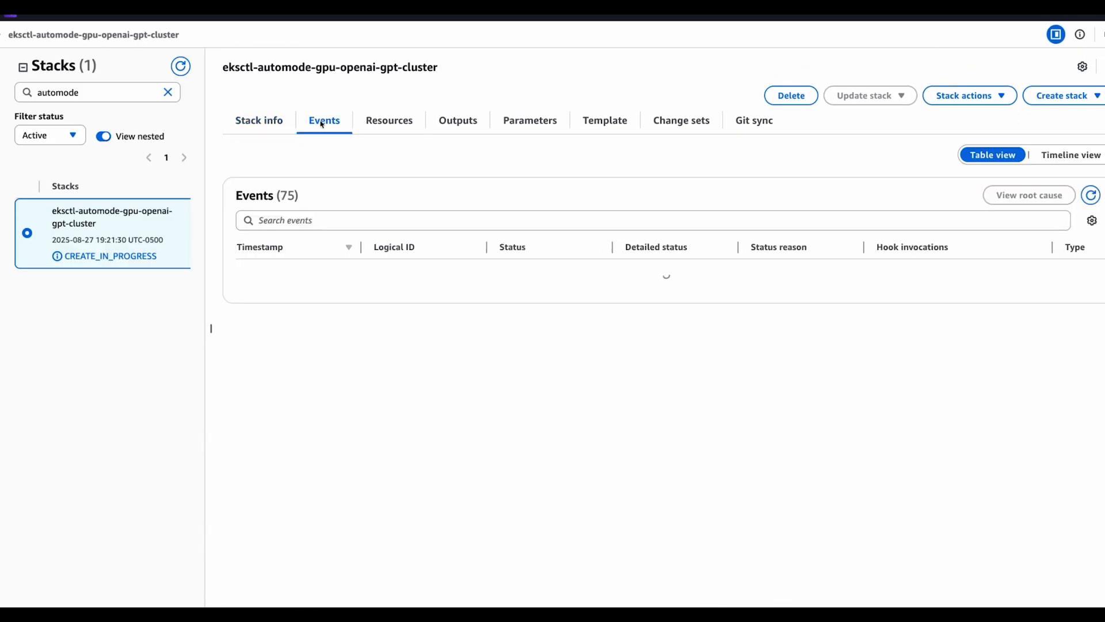
click(389, 119)
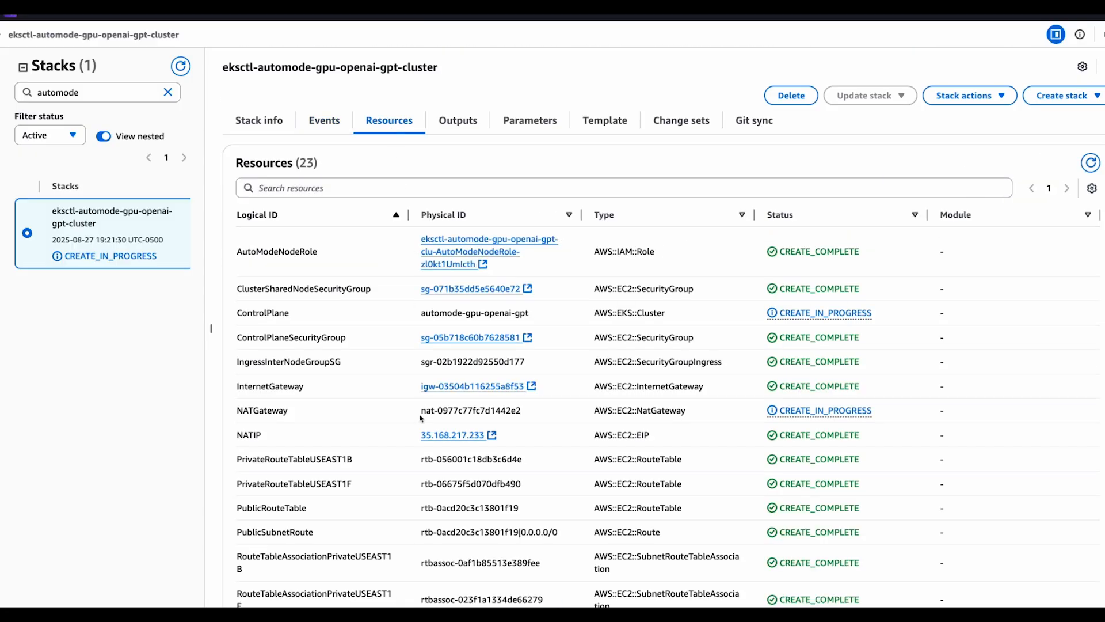
scroll(down, 3)
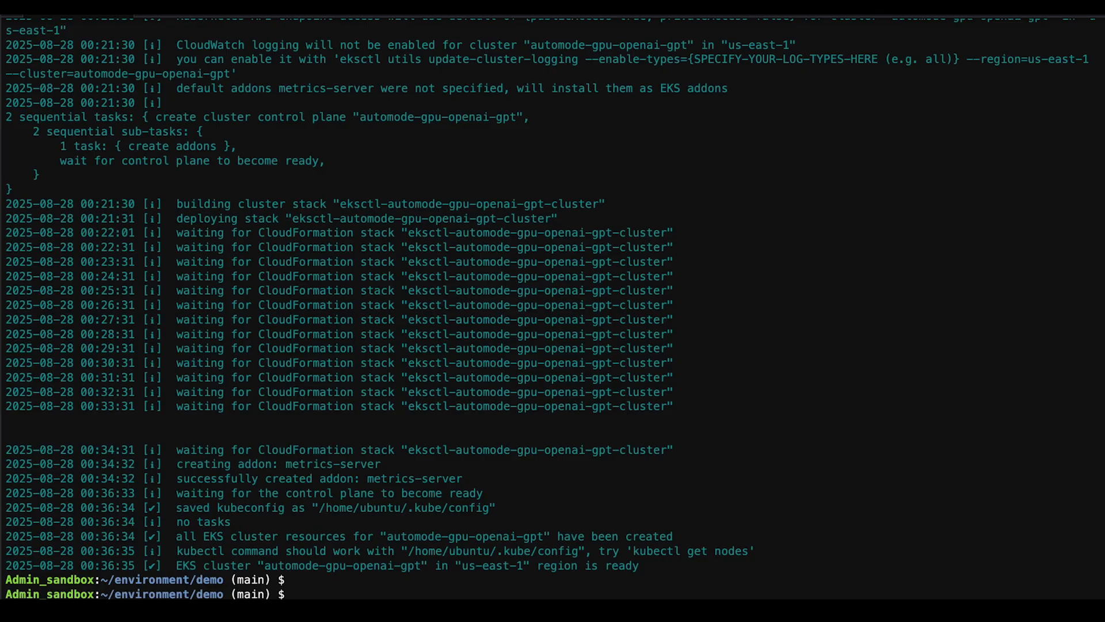
mouse_move(616, 575)
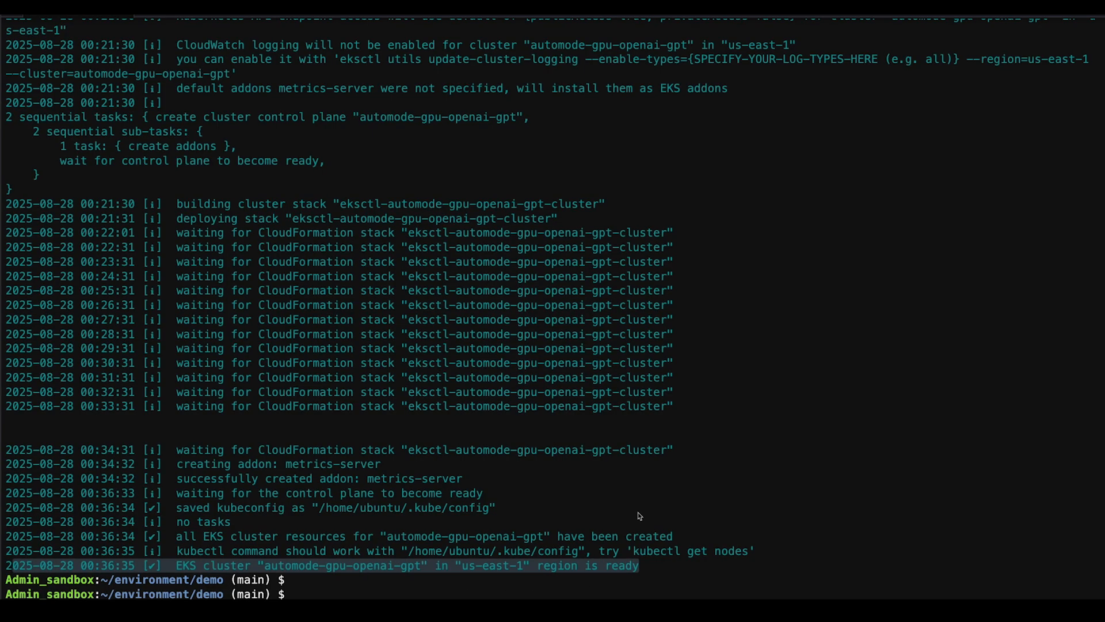
Run kubectl get pods -A, showing two metrics-server pods running in kube-system
text(kubectl get pods)
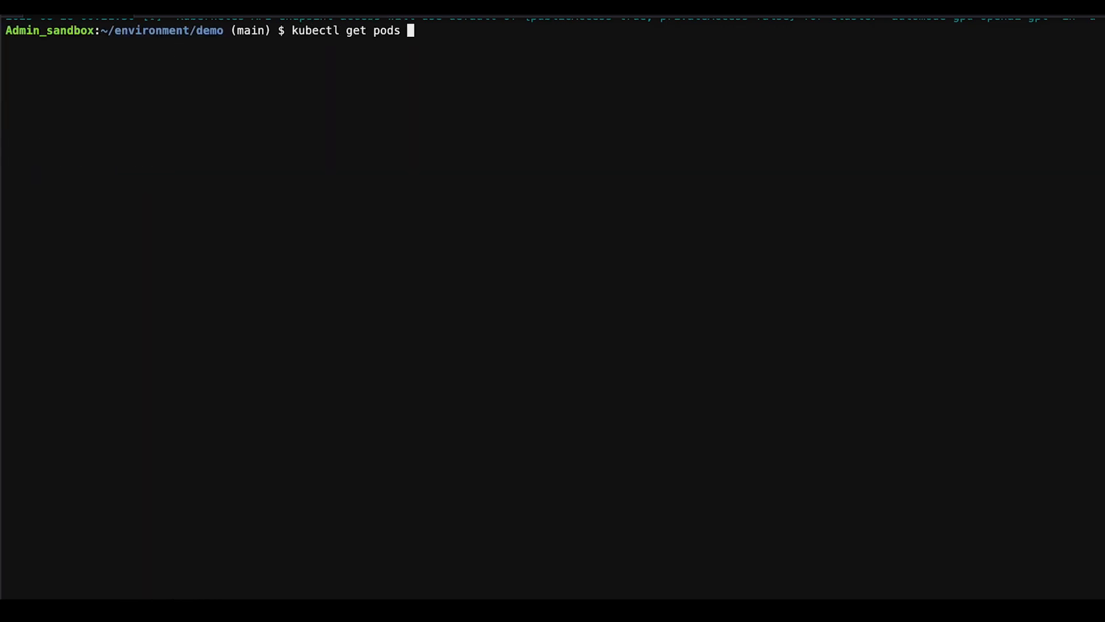
key(Return)
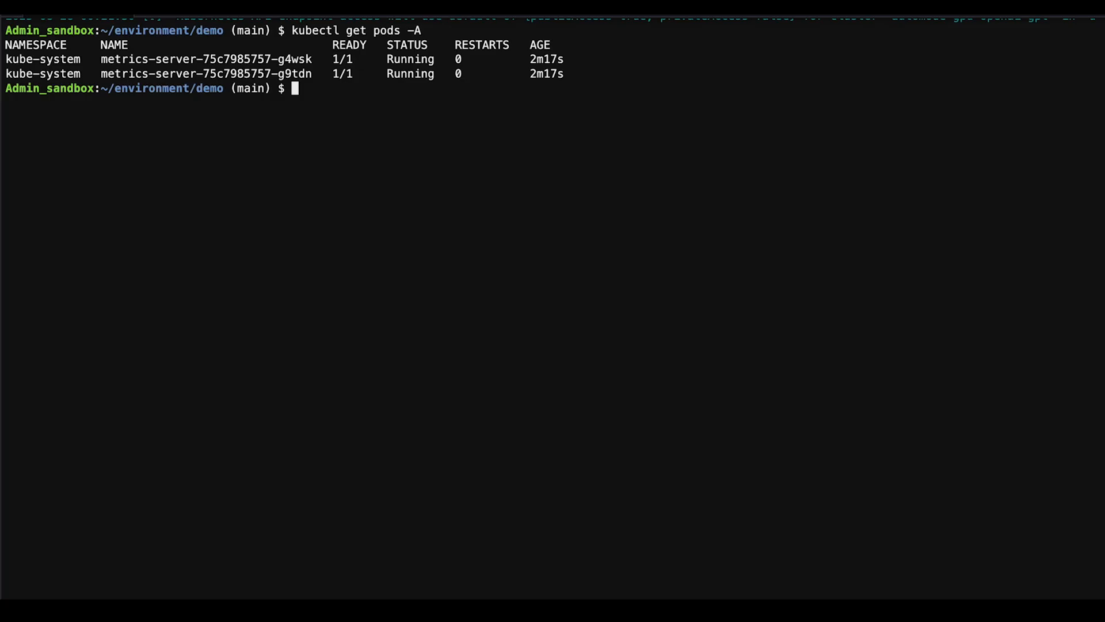
mouse_move(649, 496)
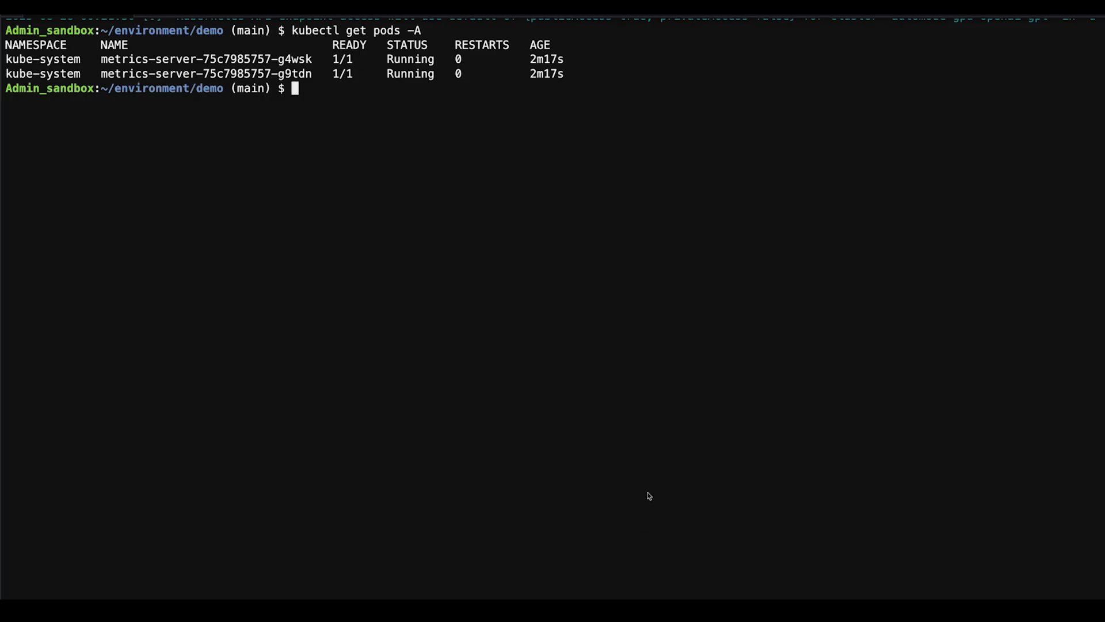
mouse_move(621, 427)
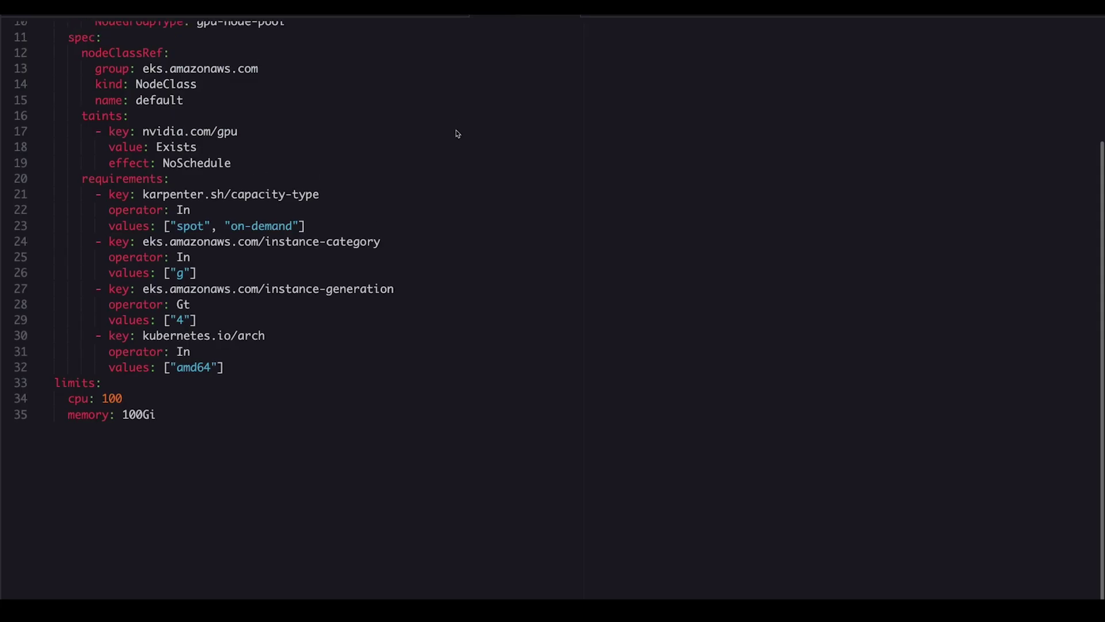
scroll(up, 3)
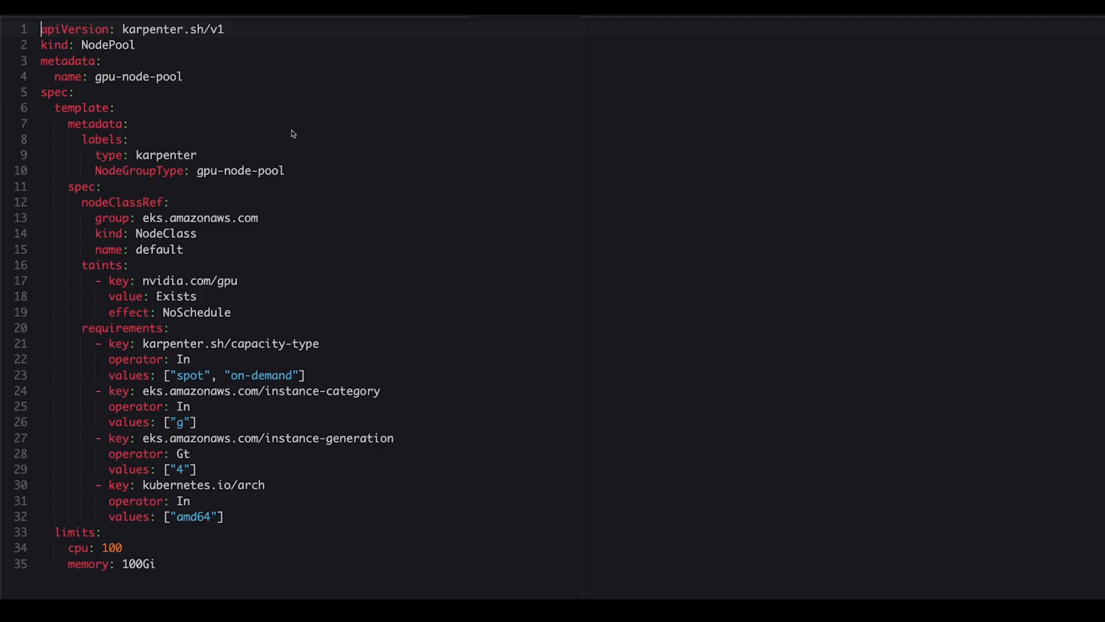
mouse_move(156, 53)
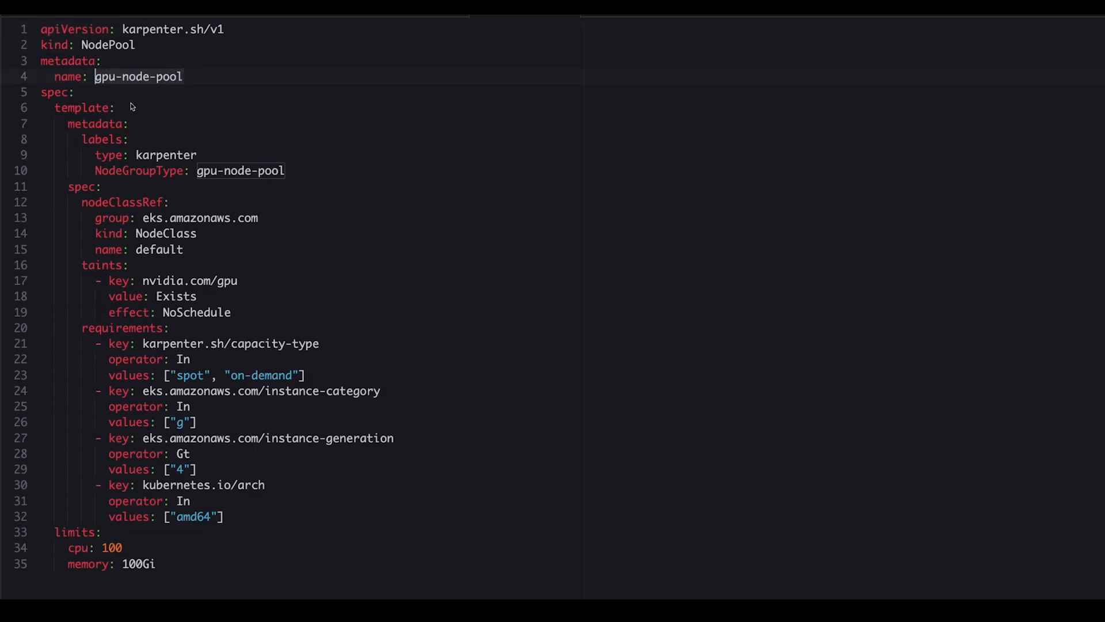
mouse_move(241, 267)
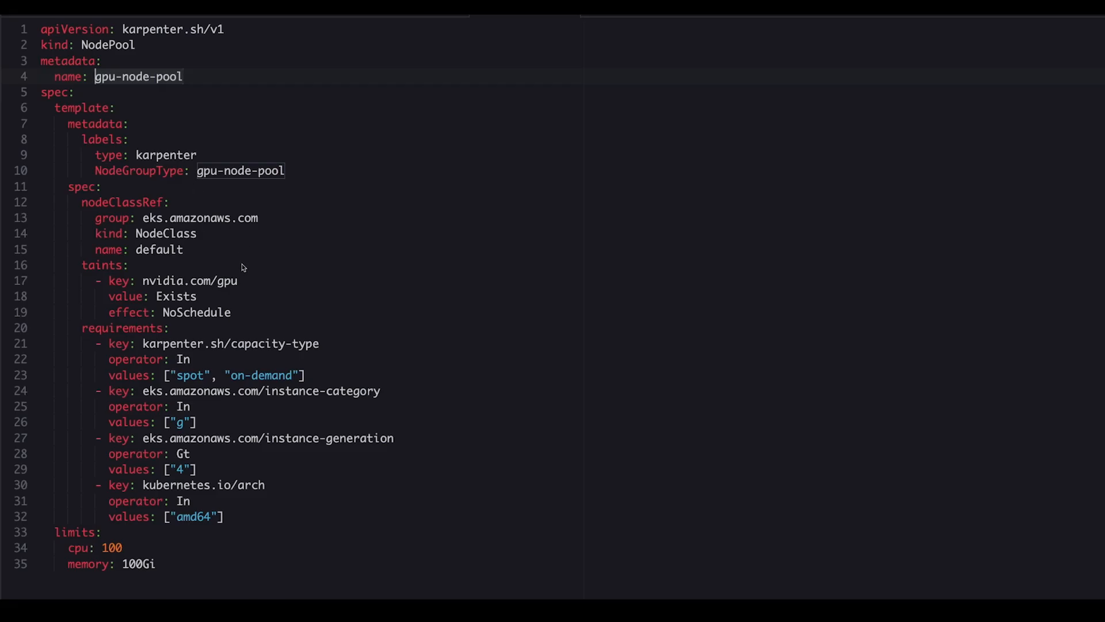
mouse_move(242, 312)
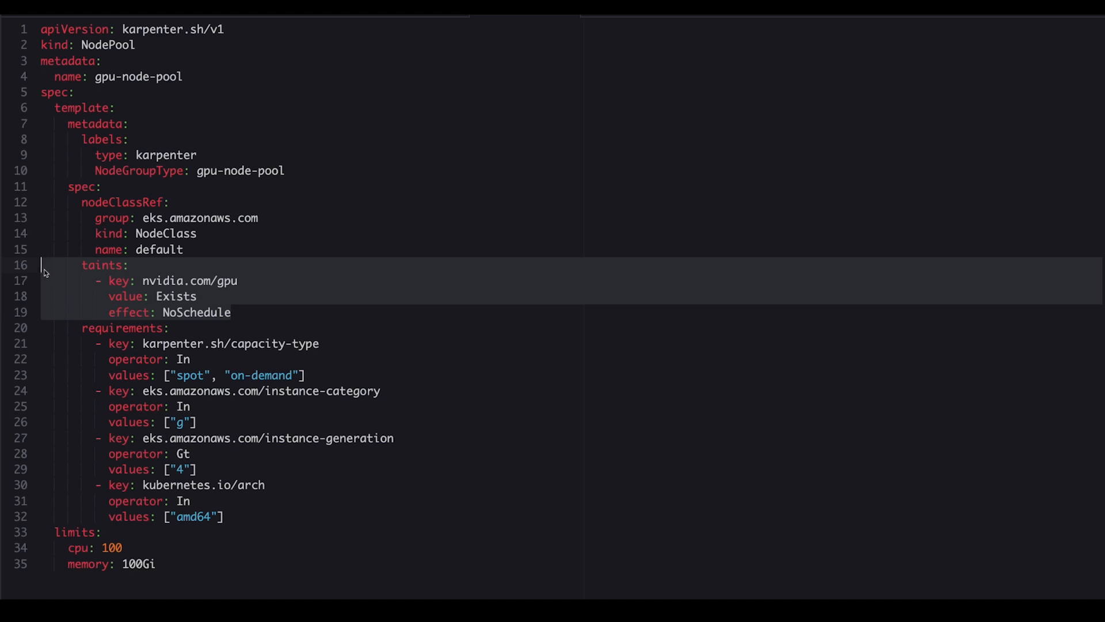
mouse_move(186, 317)
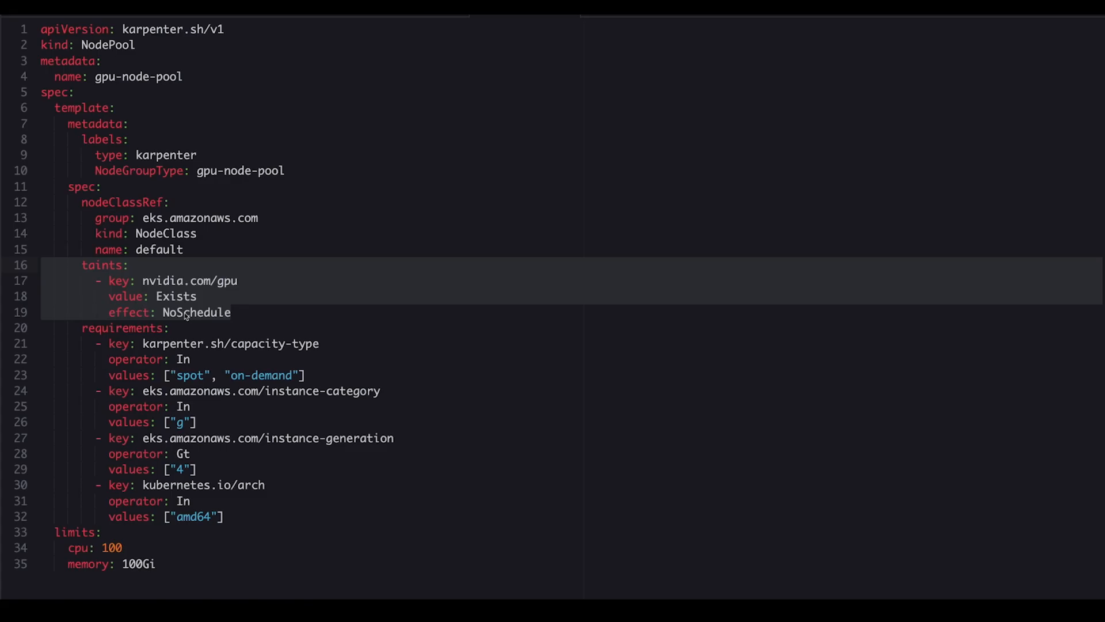
scroll(down, 3)
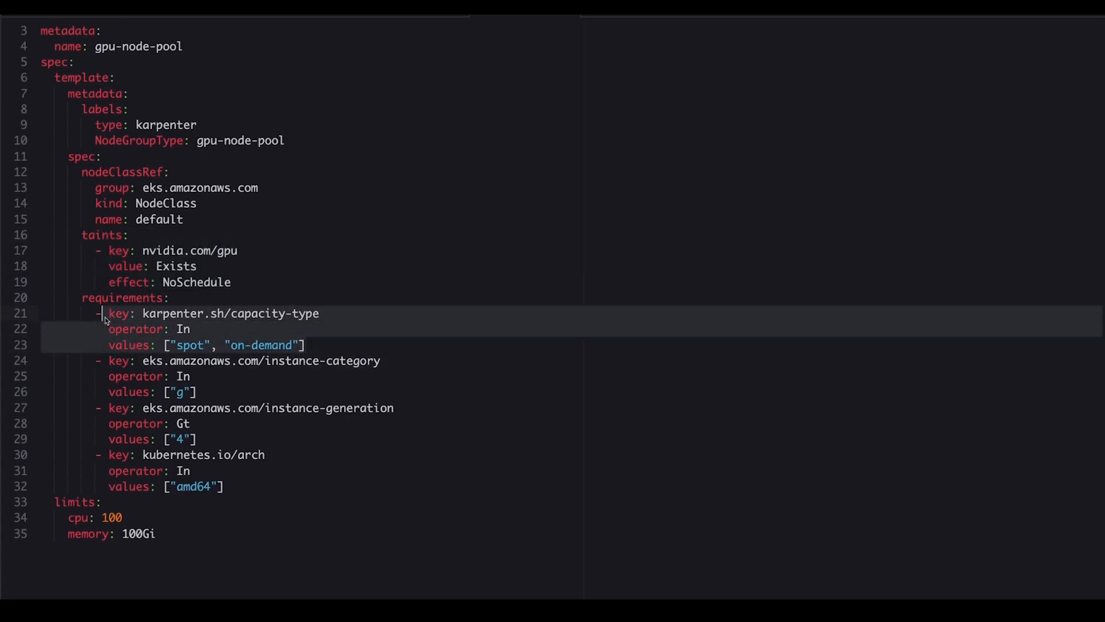
mouse_move(220, 427)
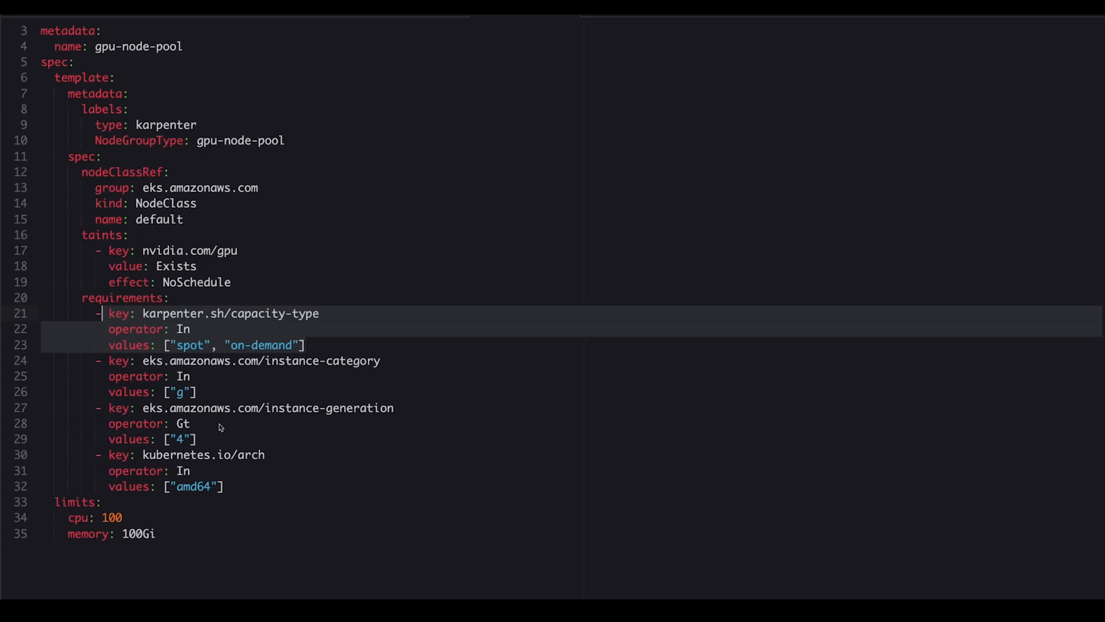
mouse_move(222, 432)
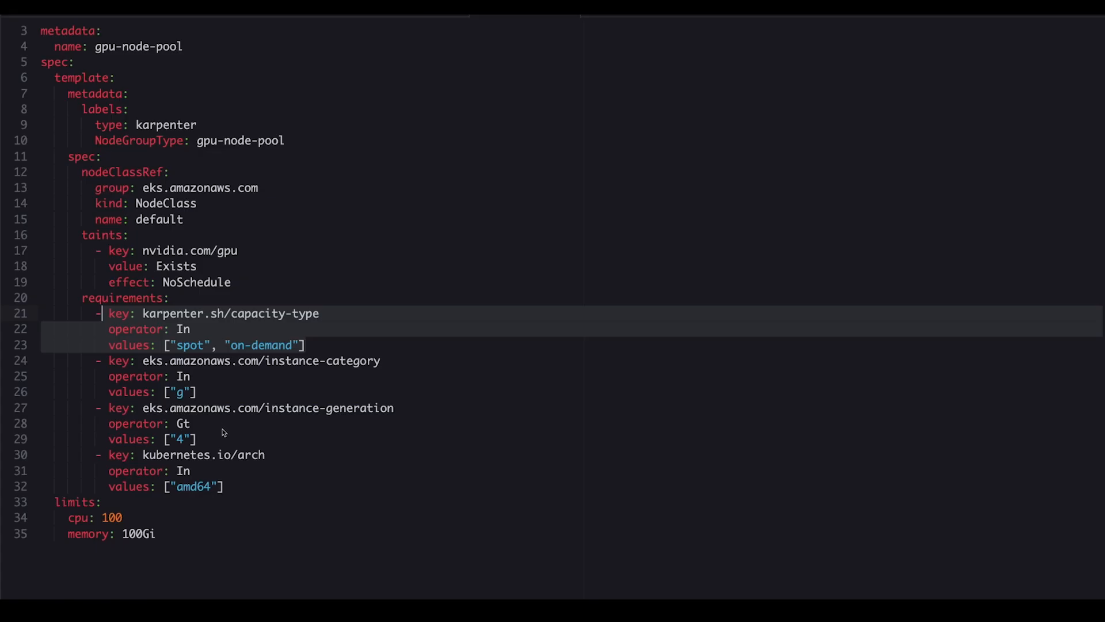
mouse_move(223, 435)
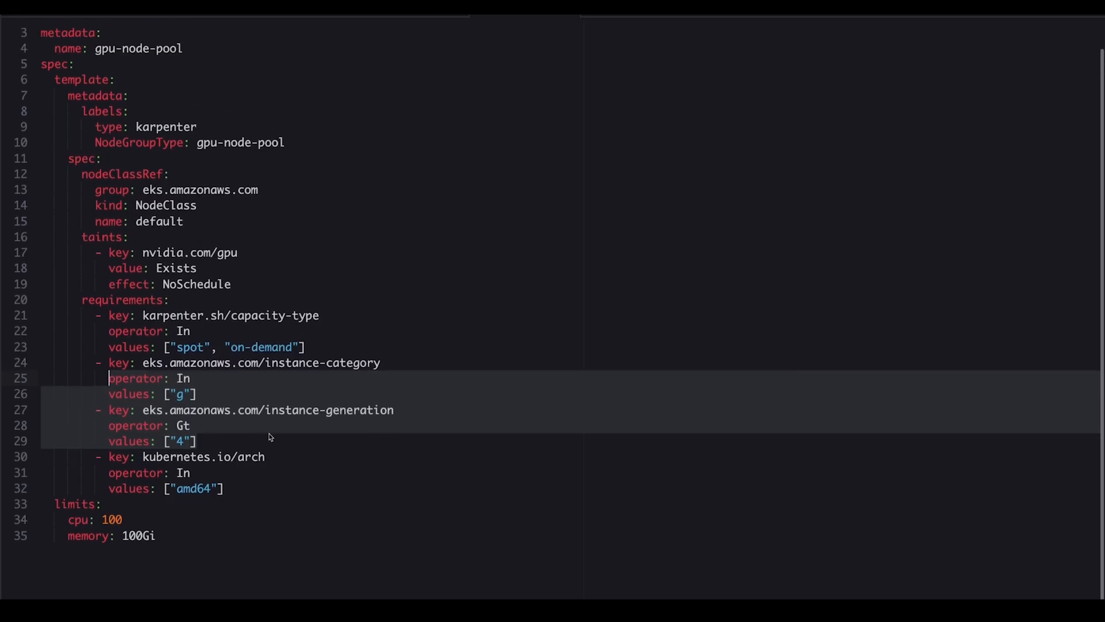
scroll(up, 3)
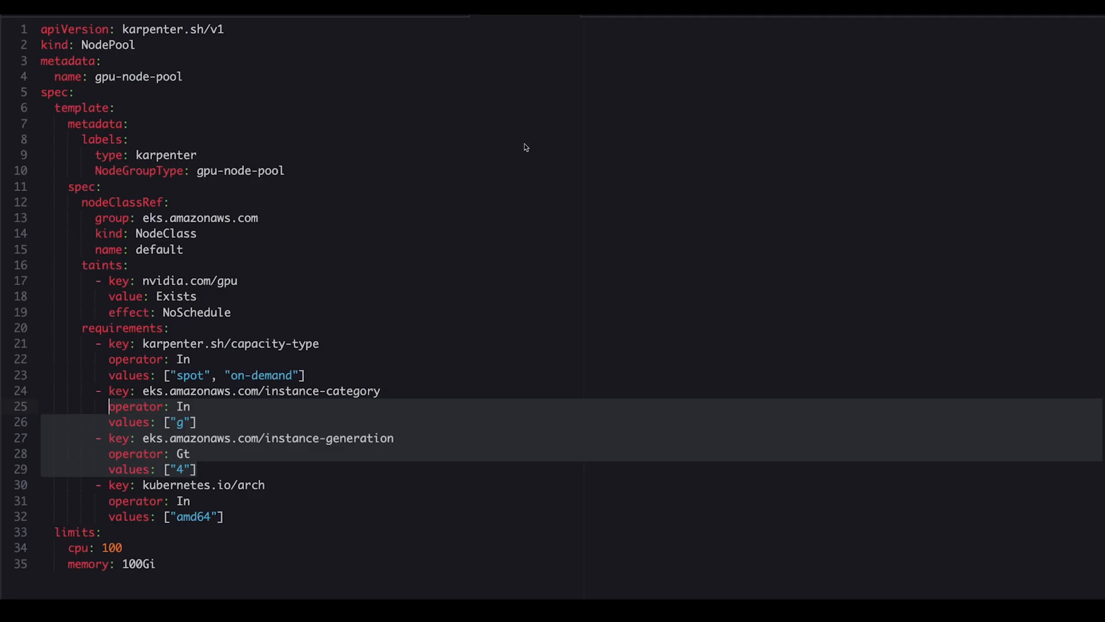
mouse_move(235, 38)
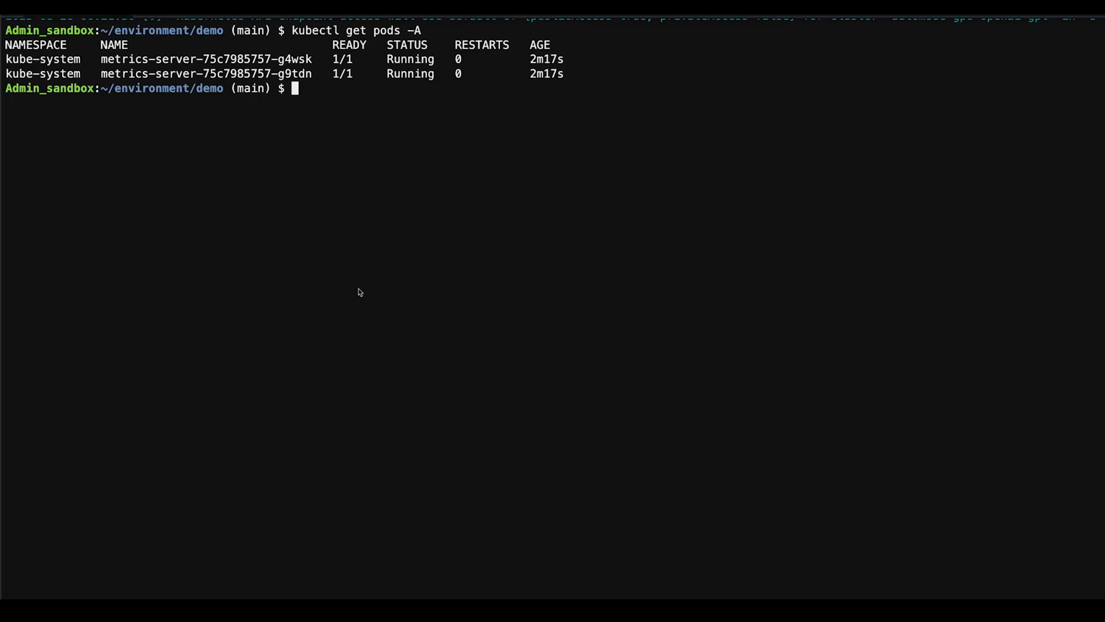
Apply nodepool.yaml and list node pools, showing gpu-node-pool Ready beside general-purpose and system
text(kubectl a)
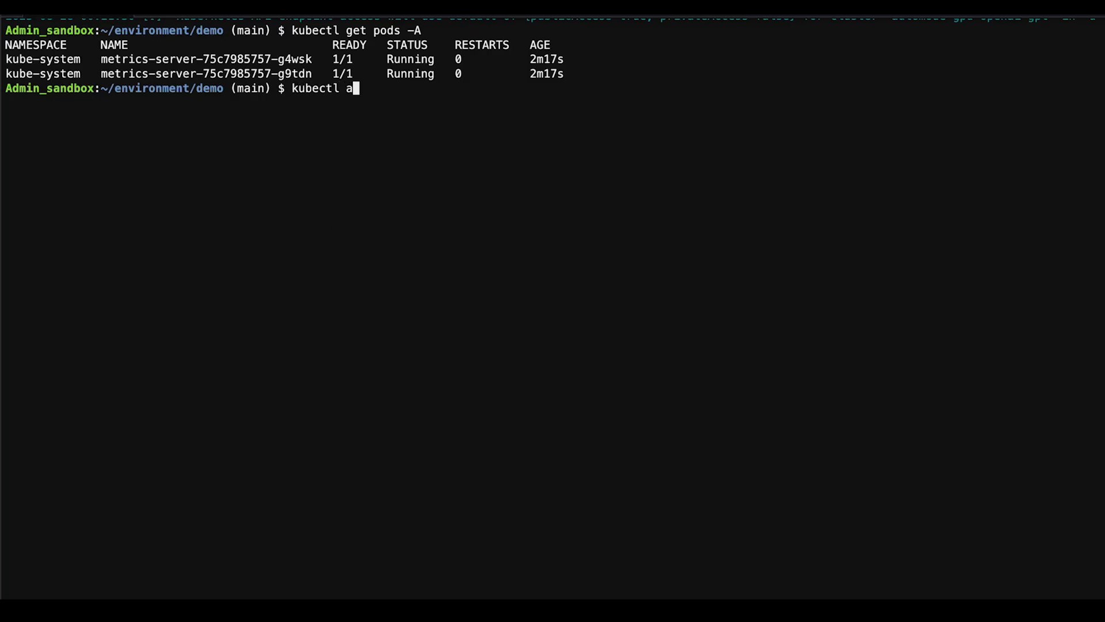
text(pply -f nodepool.yaml)
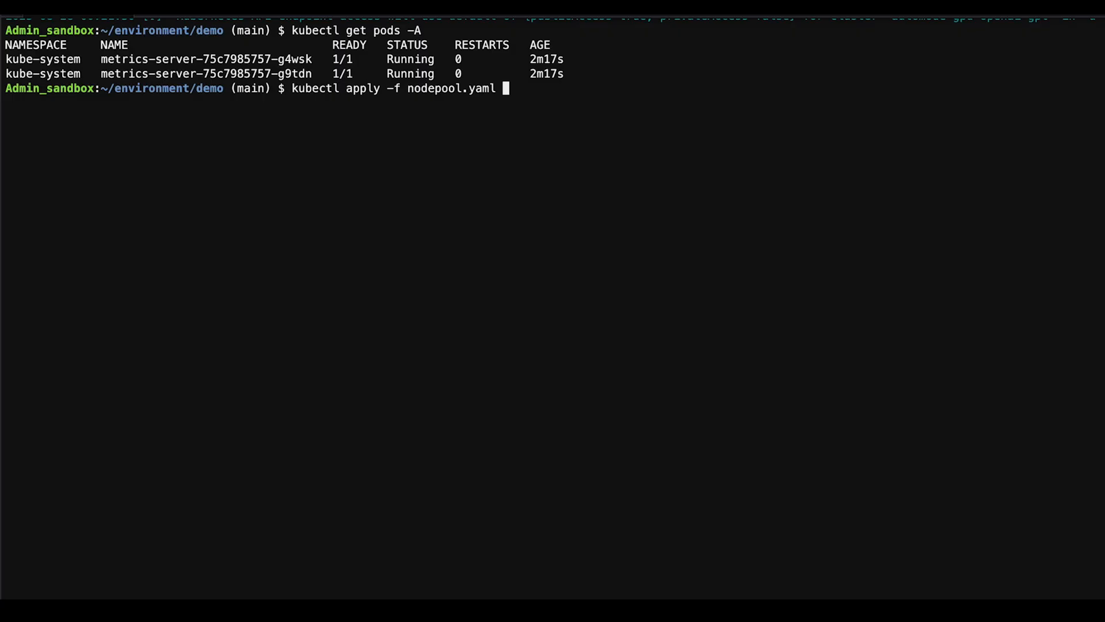
key(Return)
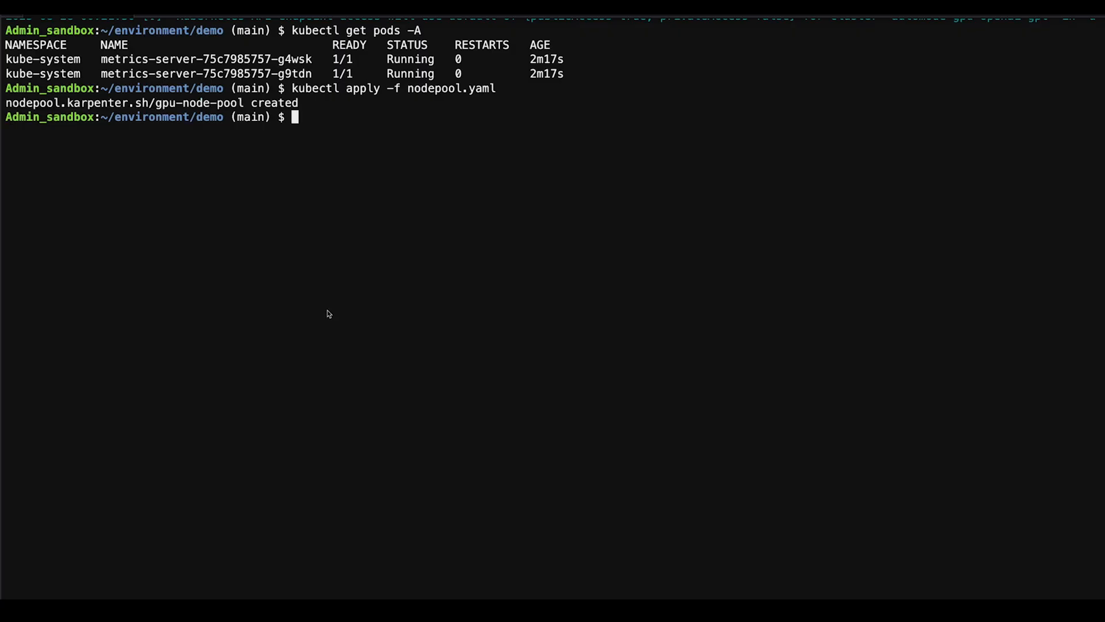
text(kubectl get nodepool)
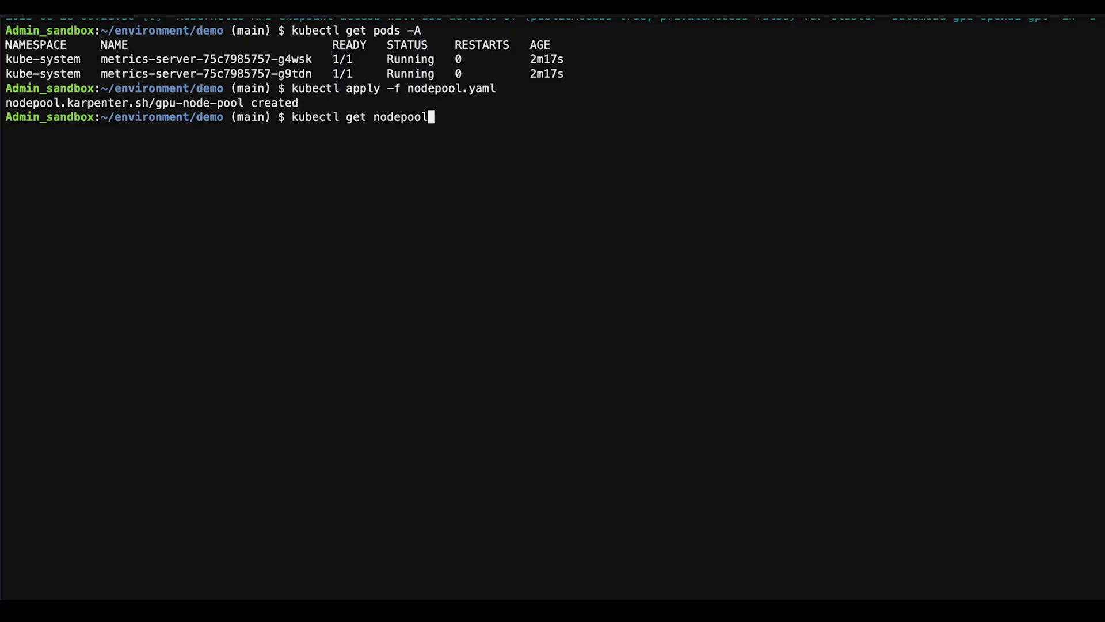
key(Return)
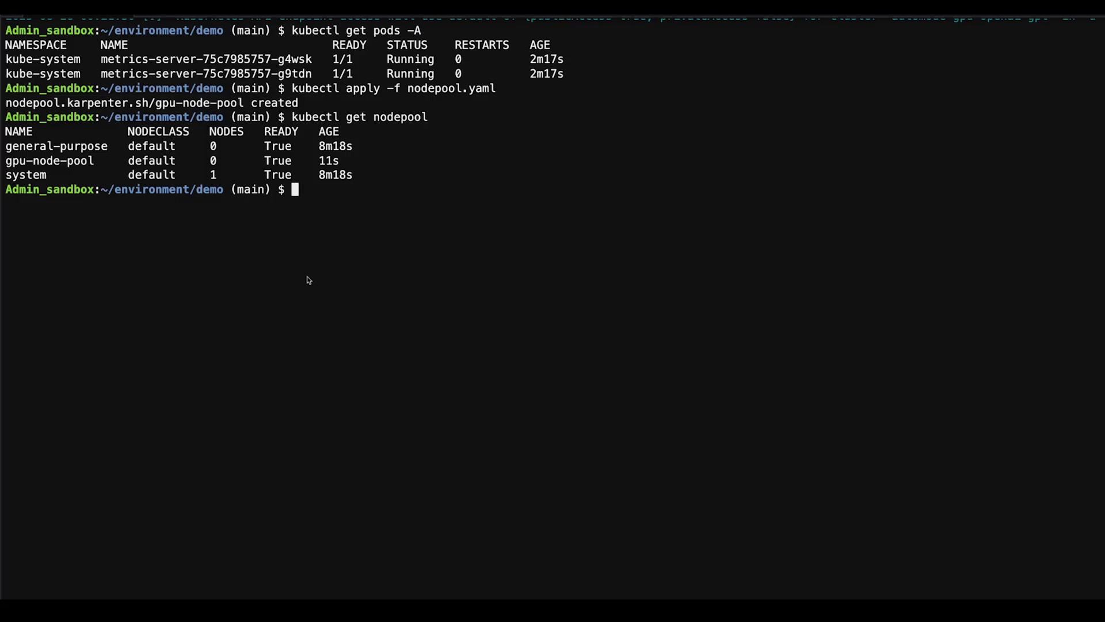
mouse_move(392, 209)
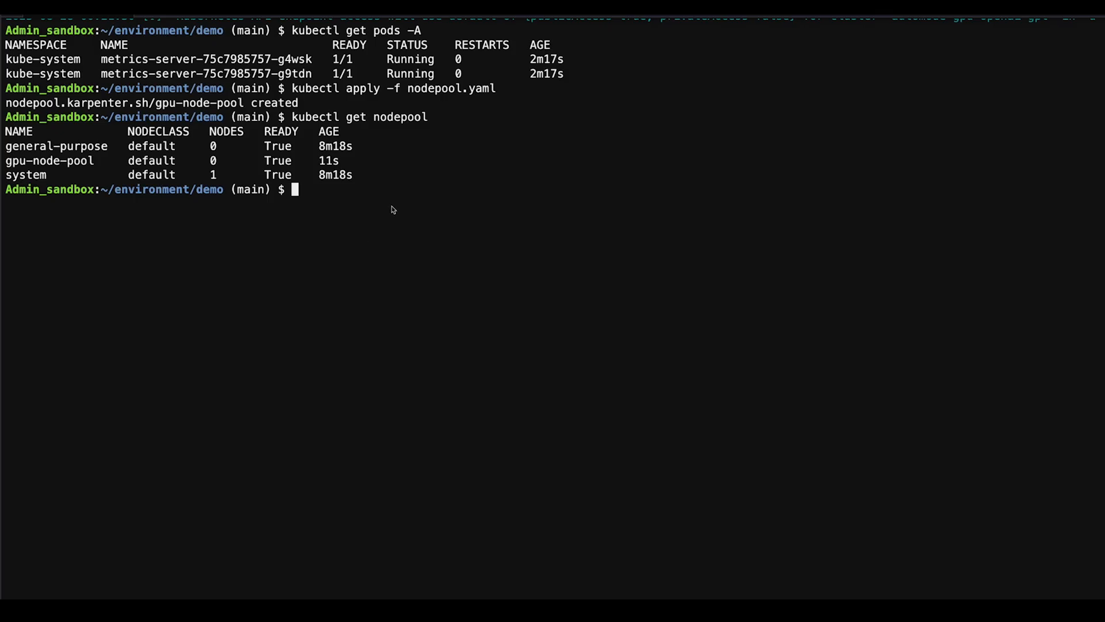
mouse_move(404, 196)
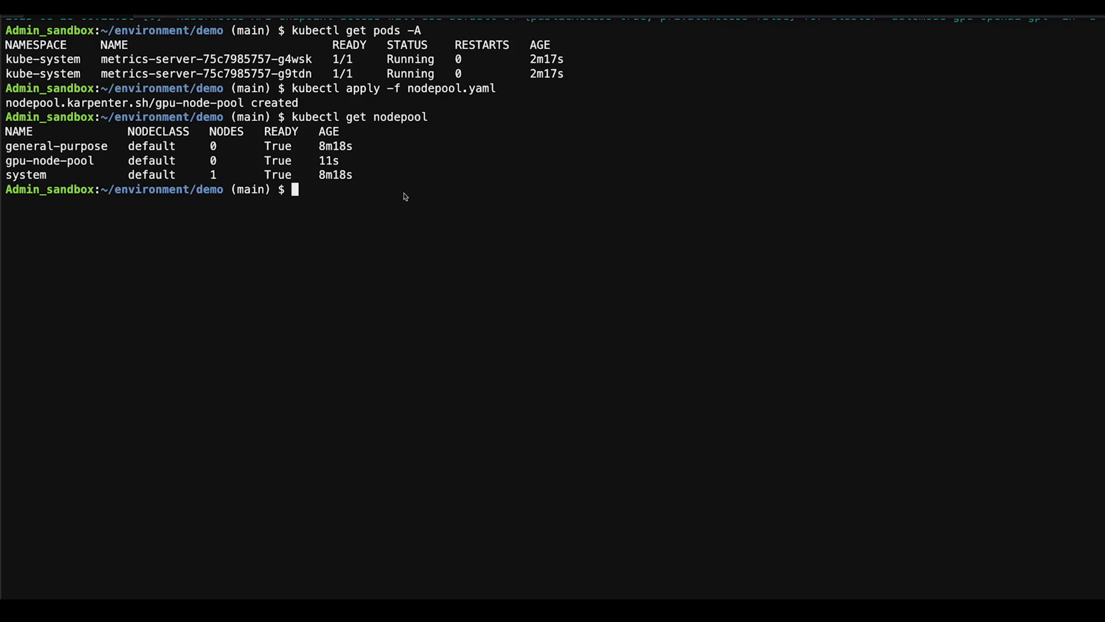
mouse_move(399, 176)
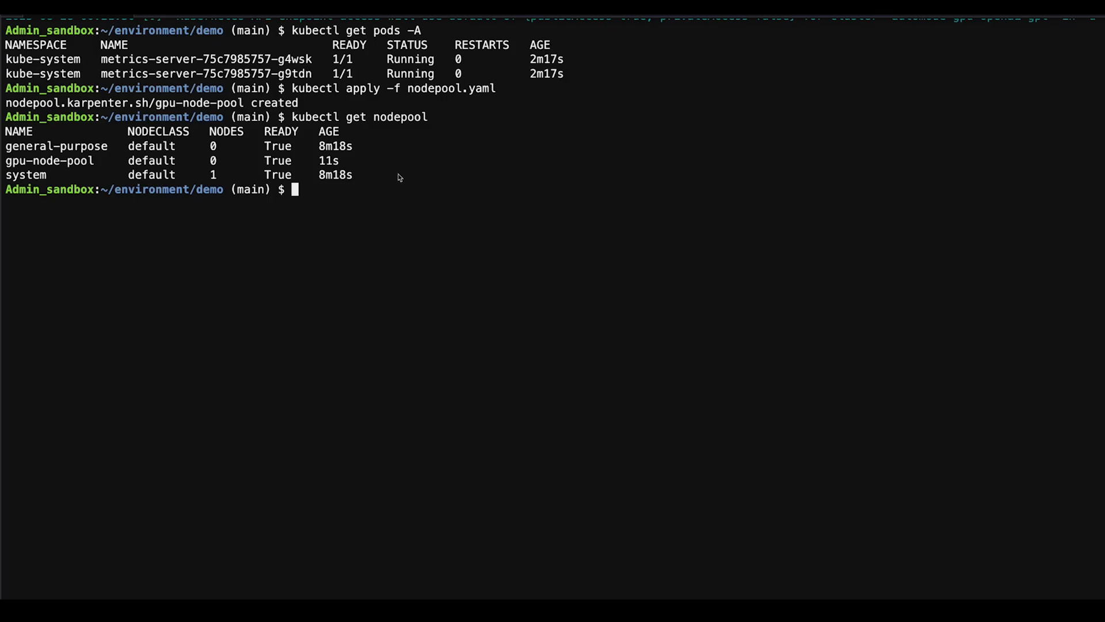
mouse_move(367, 138)
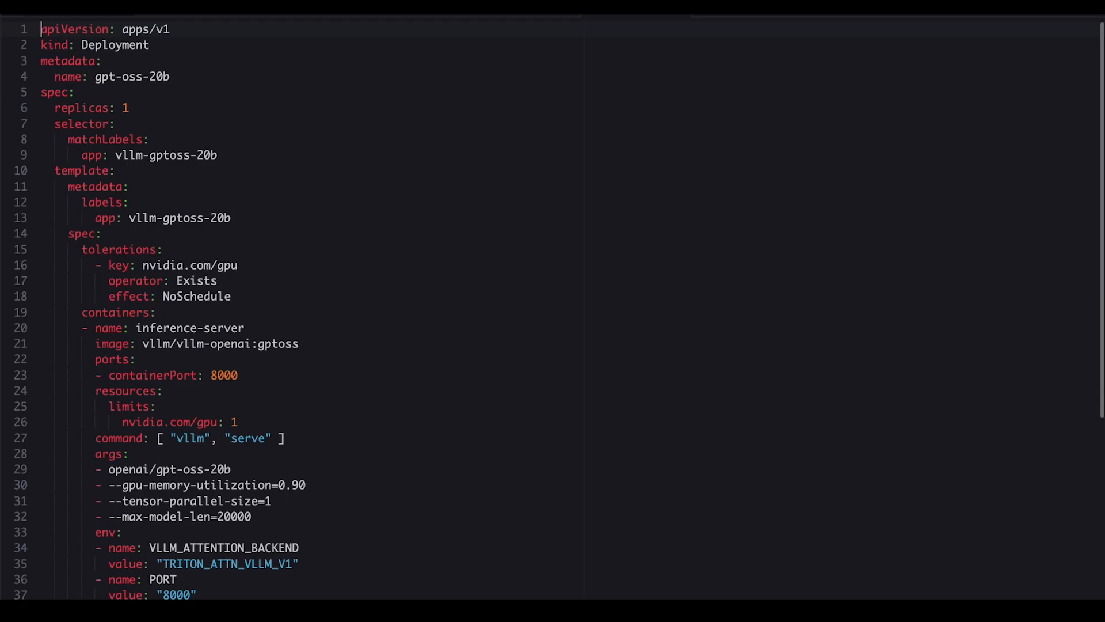
mouse_move(416, 214)
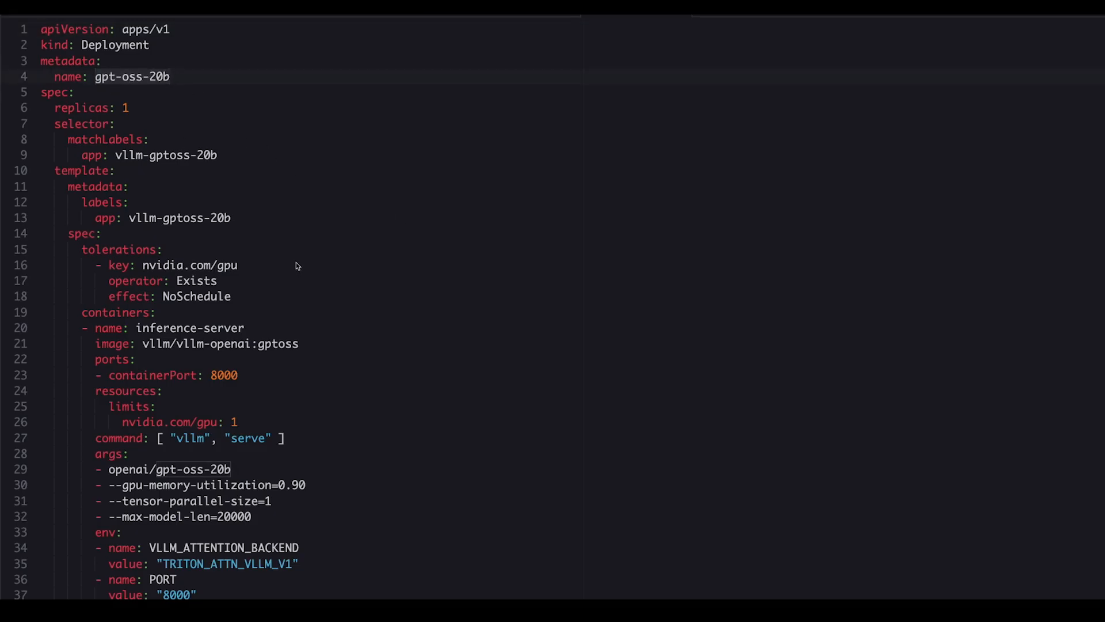
mouse_move(246, 303)
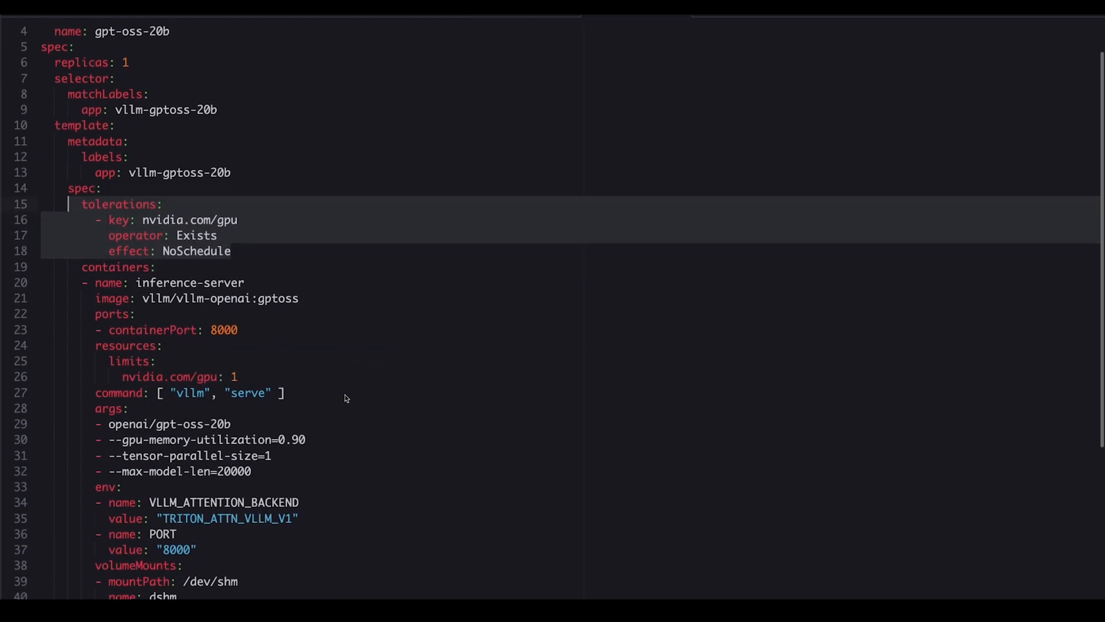
Apply vllm-openai-gtp-oss.yaml to create the gpt-oss-20b deployment and gptoss-service, then clear the screen
scroll(down, 3)
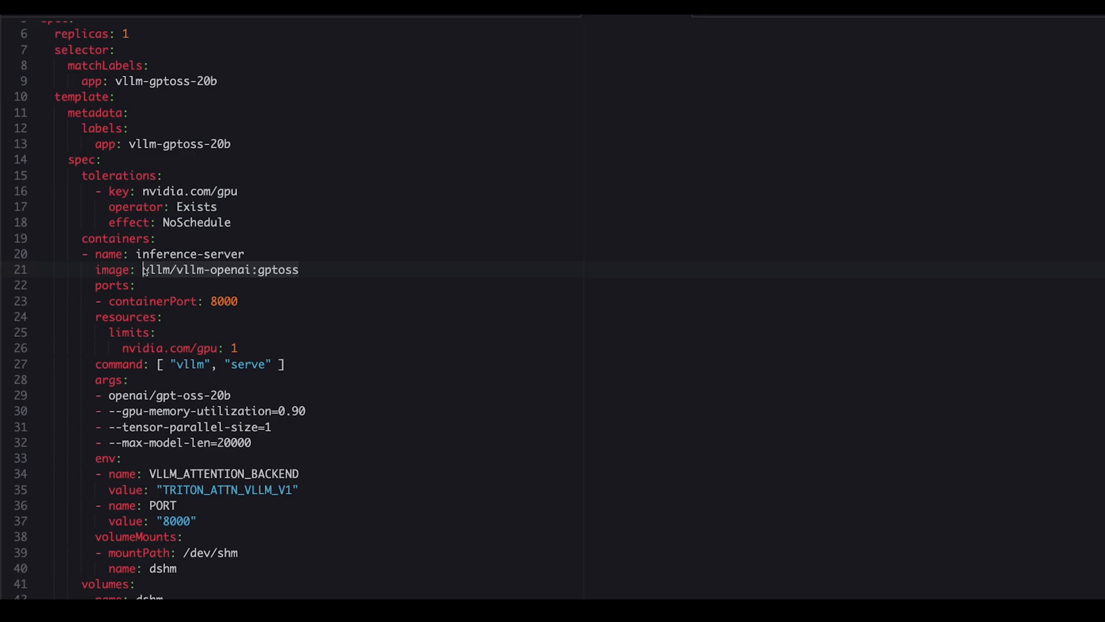
scroll(down, 3)
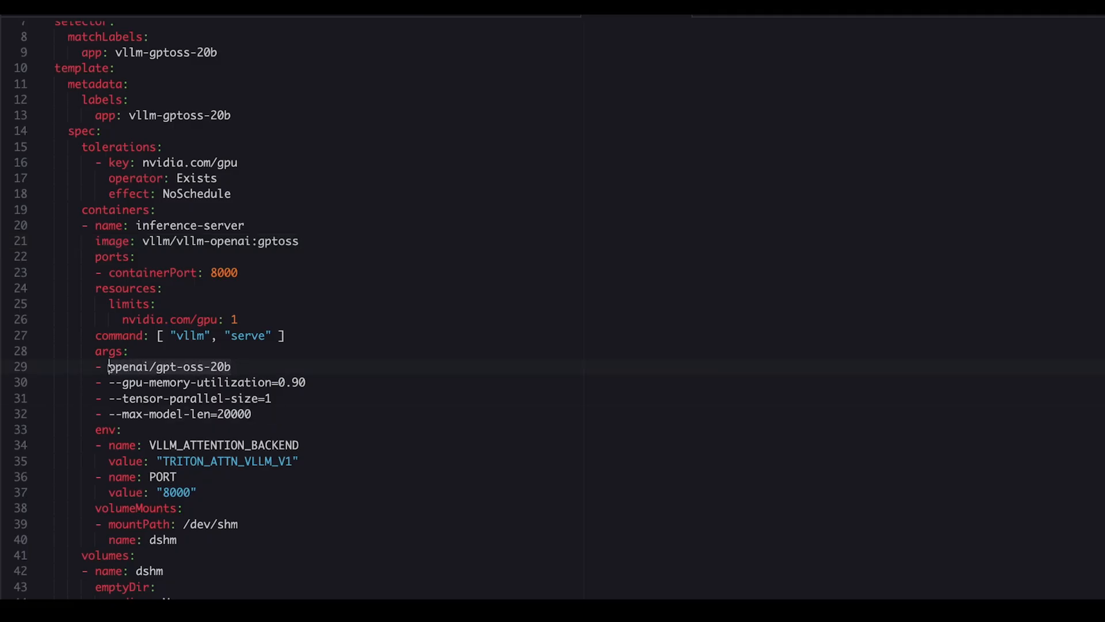
scroll(down, 3)
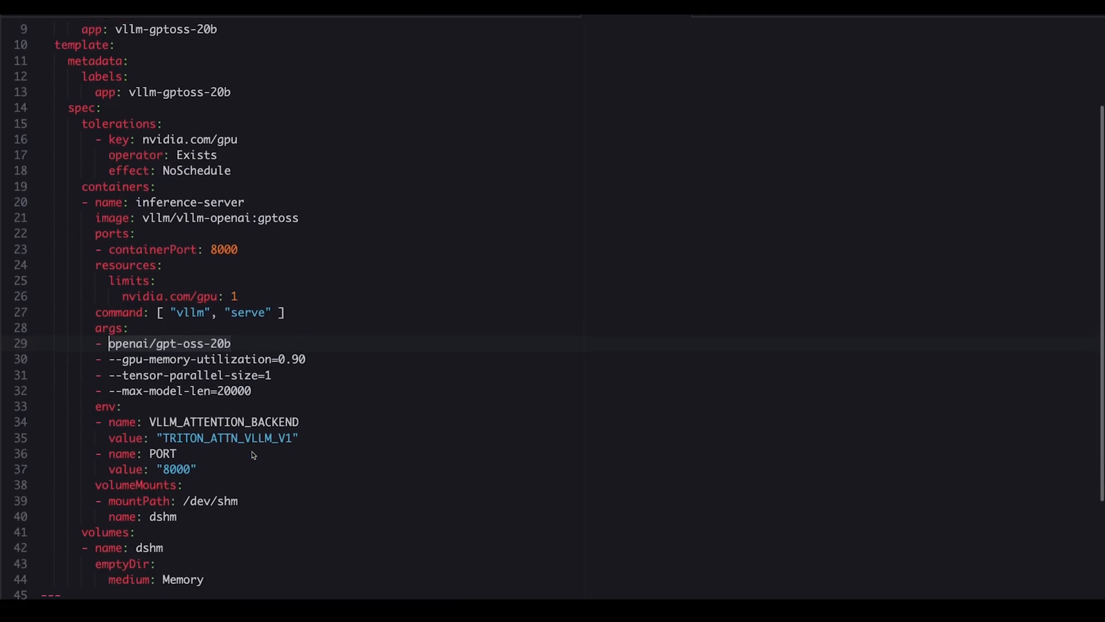
scroll(down, 3)
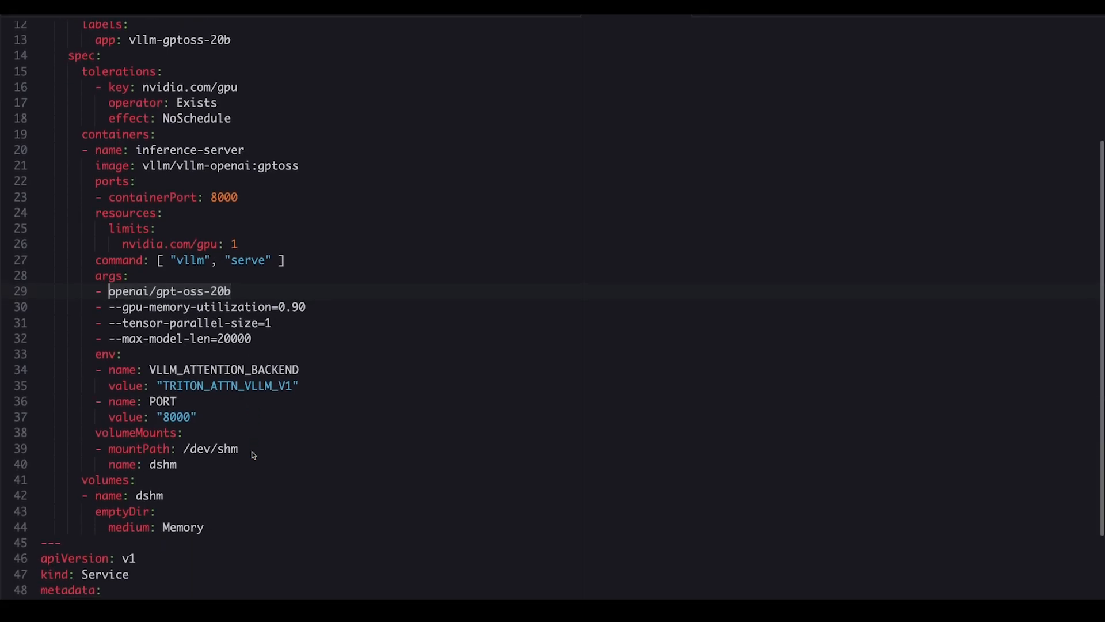
scroll(down, 3)
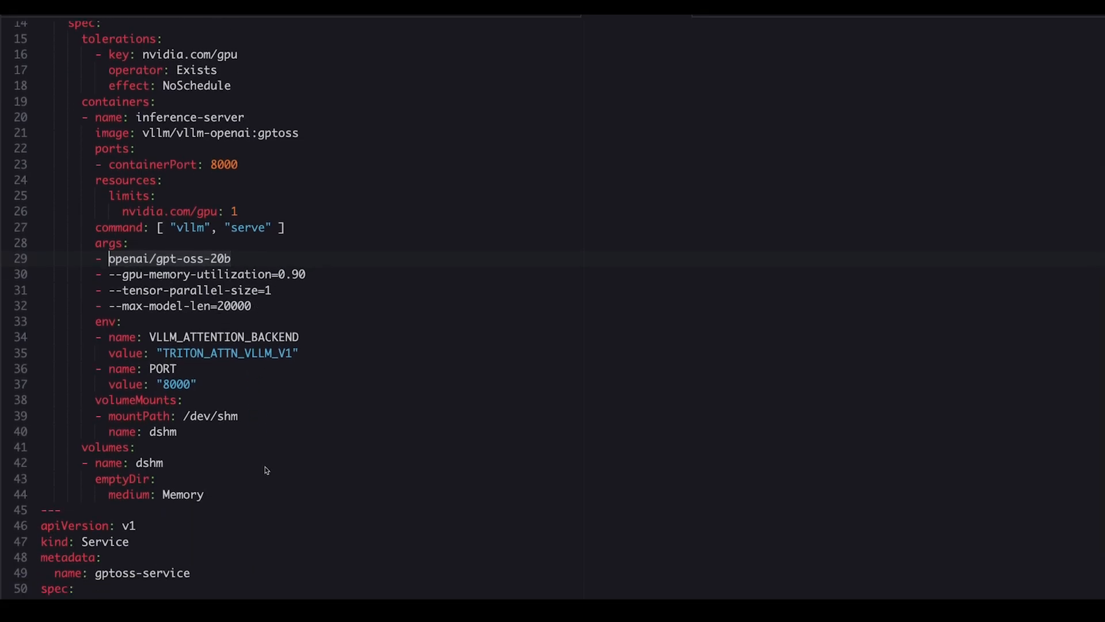
scroll(down, 3)
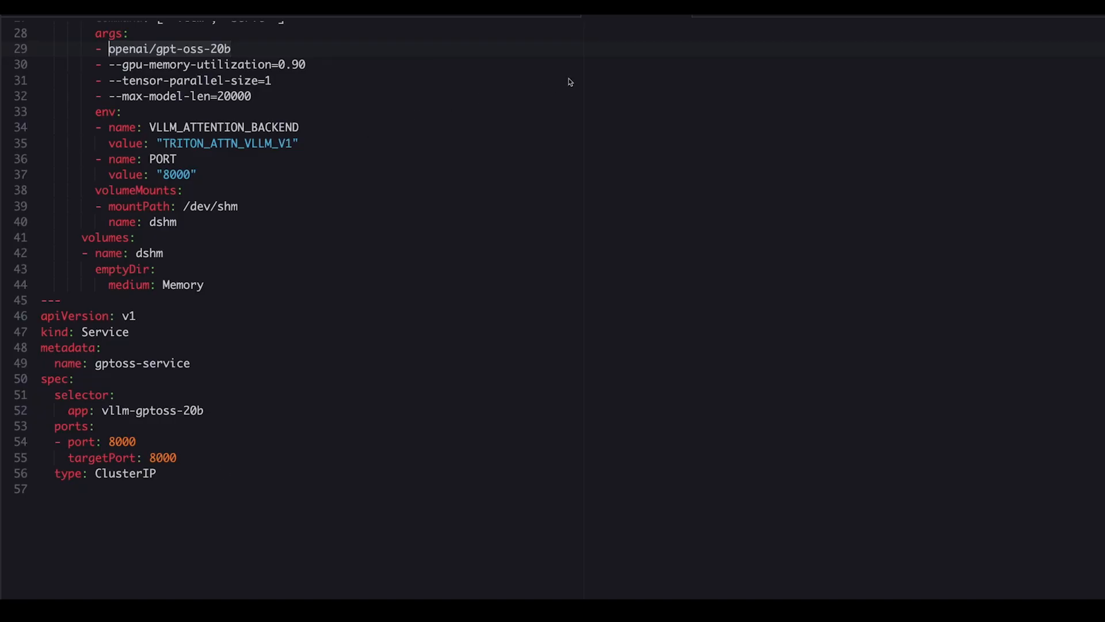
mouse_move(225, 18)
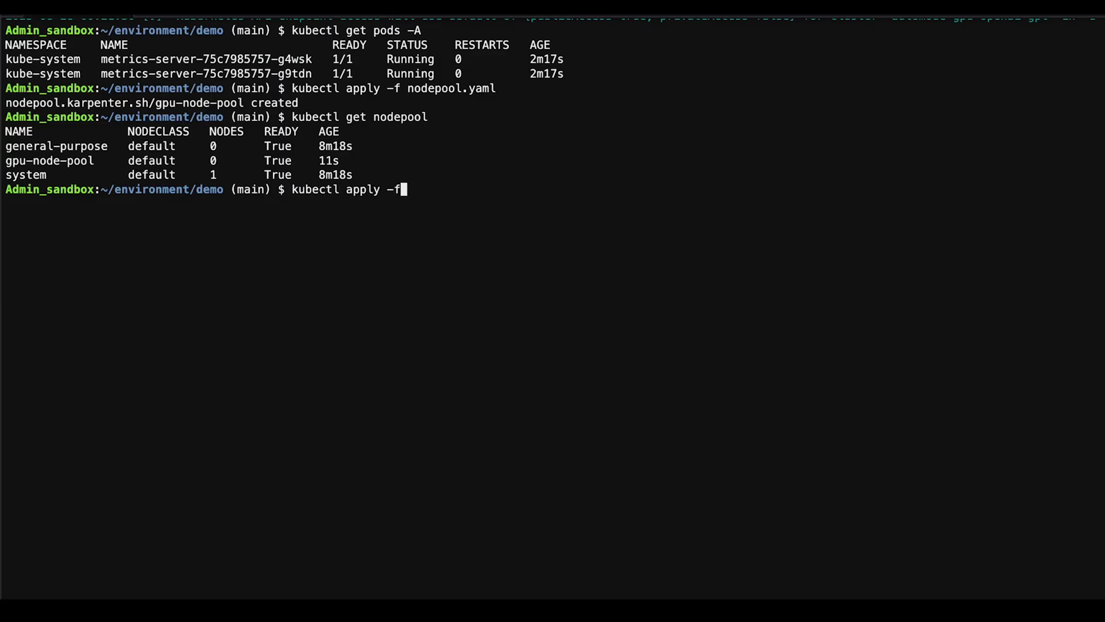
key(Return)
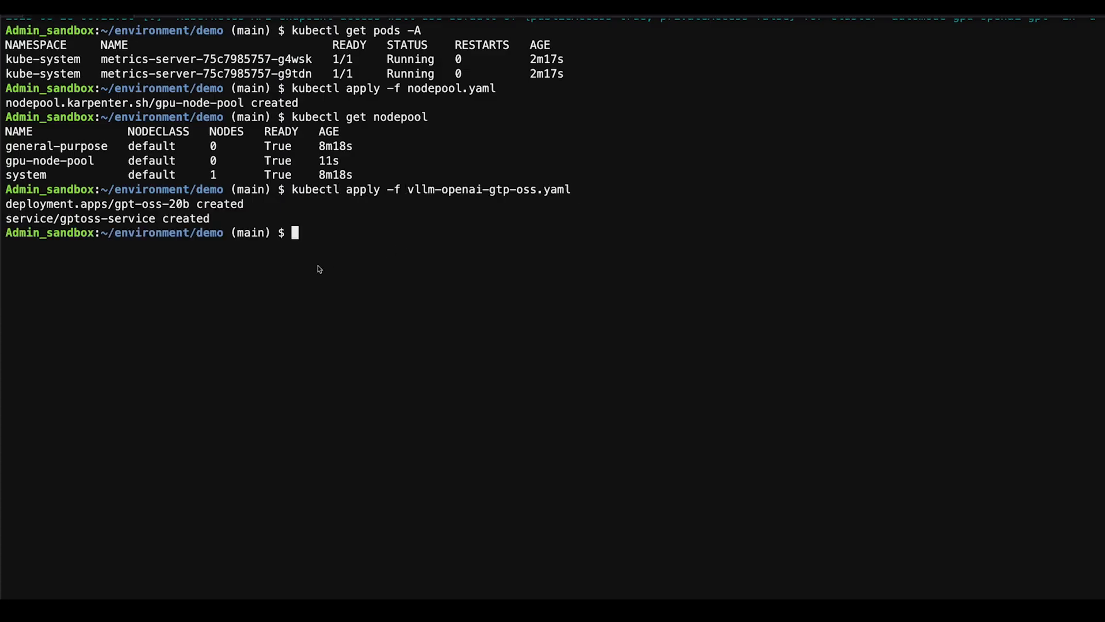
text(clear)
text(kube)
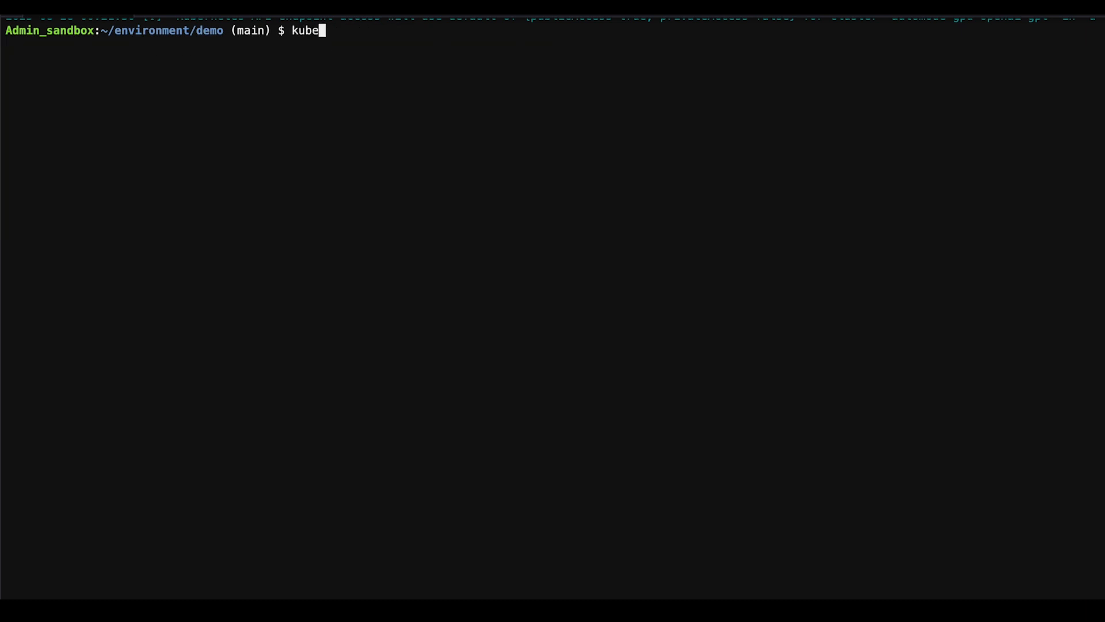
List nodes with custom columns, showing a Ready g6.xlarge Nvidia Bottlerocket spot node and a c6g.large on-demand node
text(ctl get pods -)
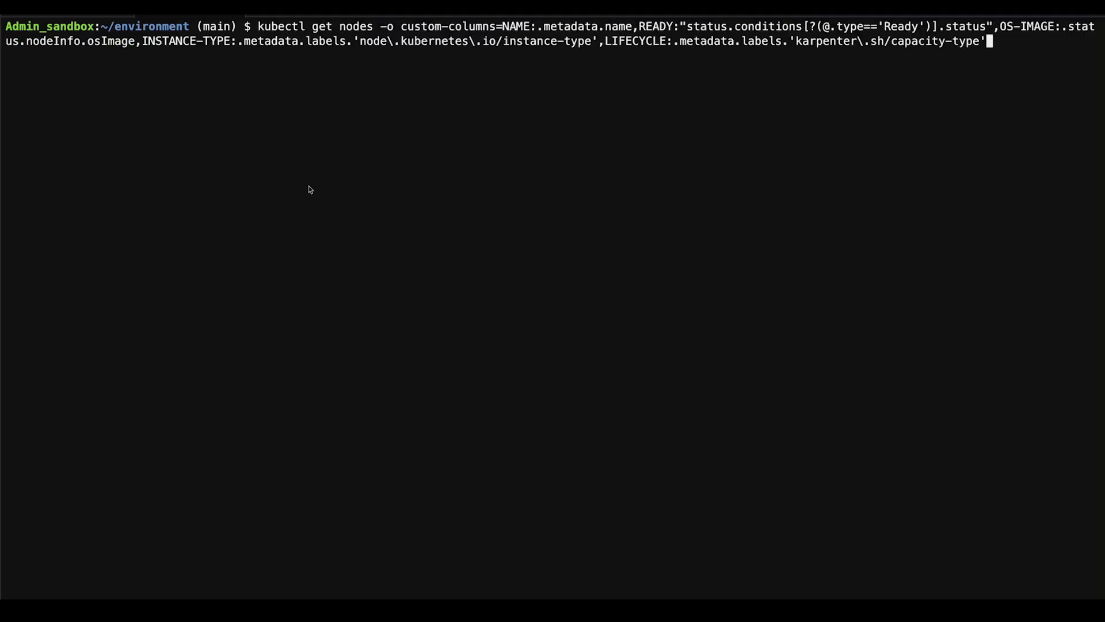
key(Return)
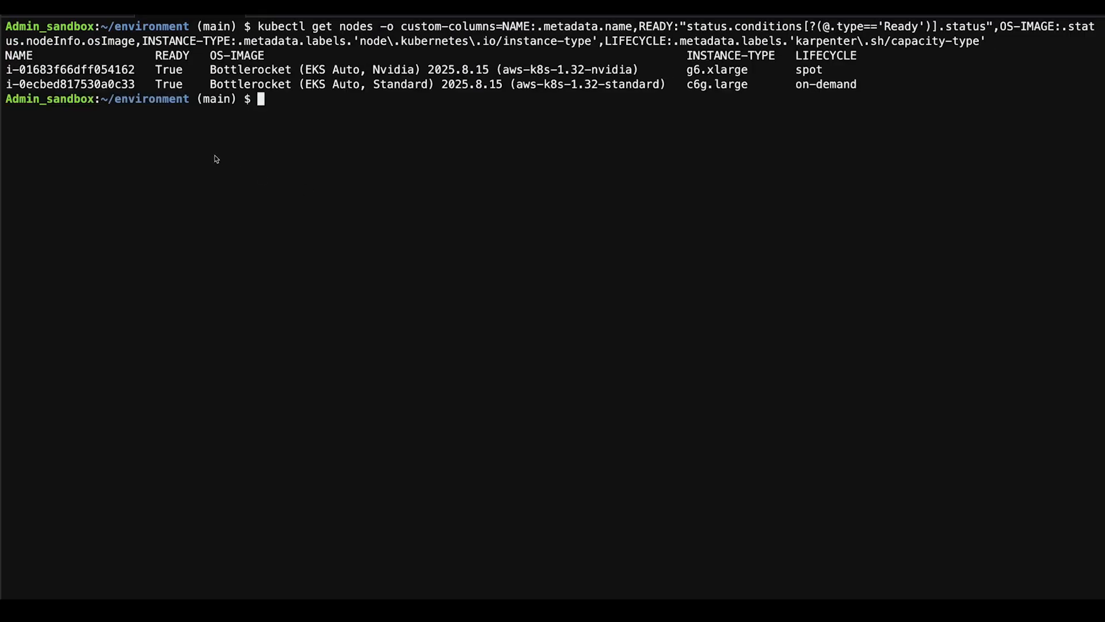
mouse_move(838, 70)
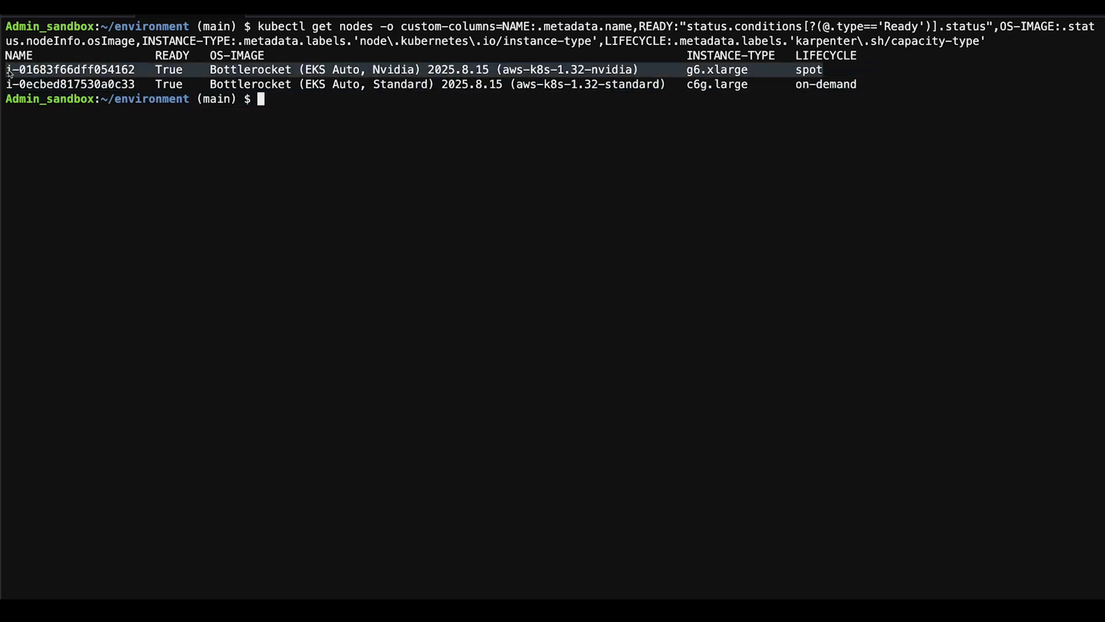
mouse_move(821, 69)
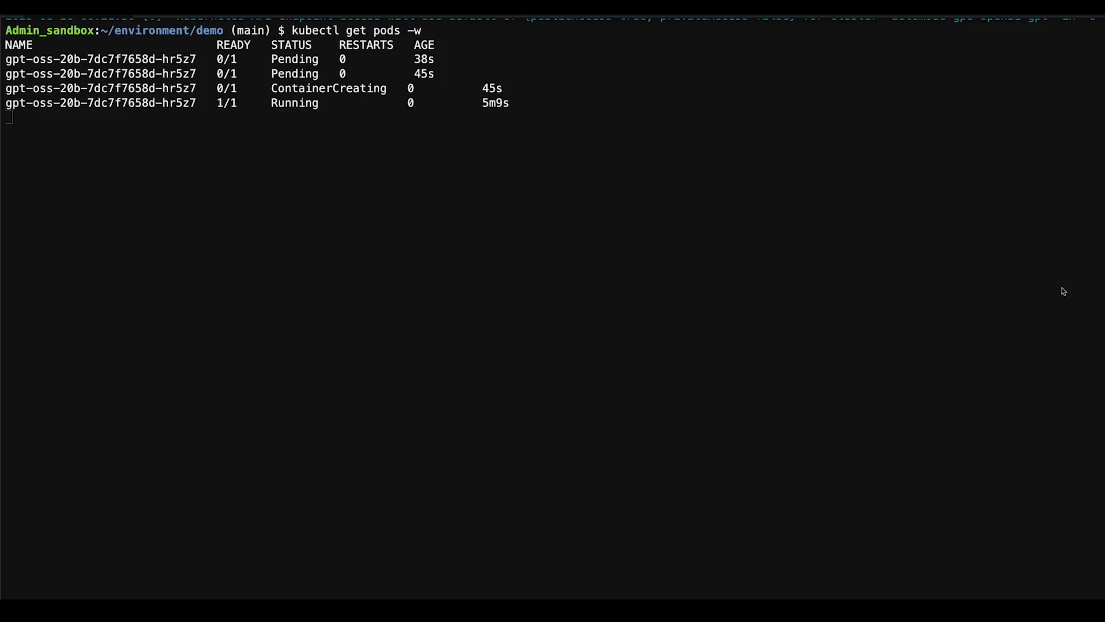
mouse_move(813, 244)
text(k)
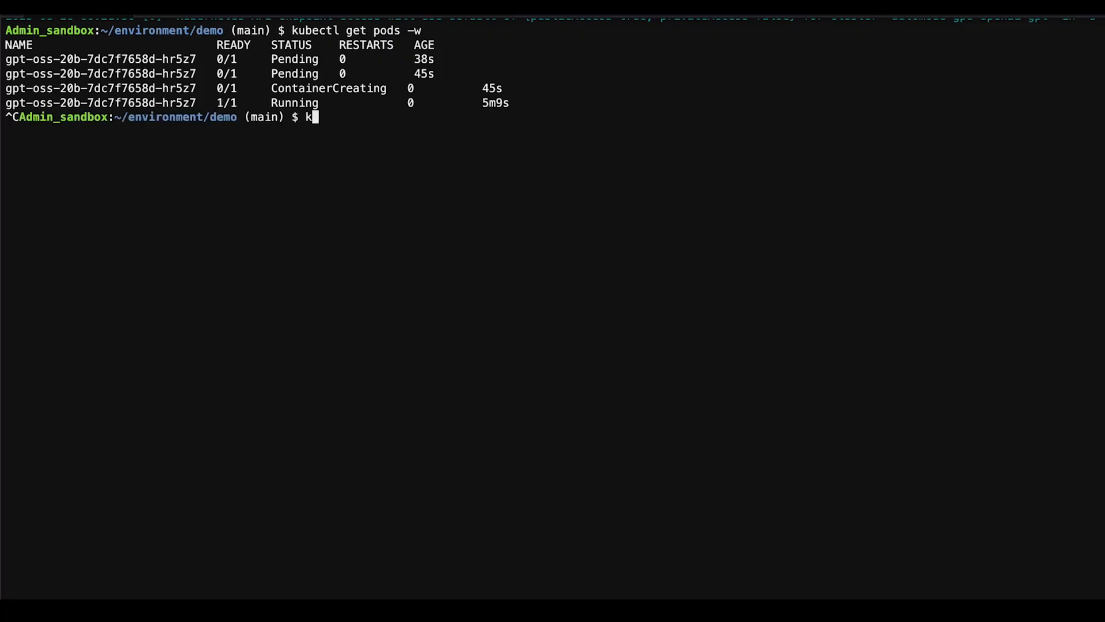
Follow the gpt-oss-20b pod's logs with kubectl logs -f until vLLM finishes initializing
text(ubectl logs)
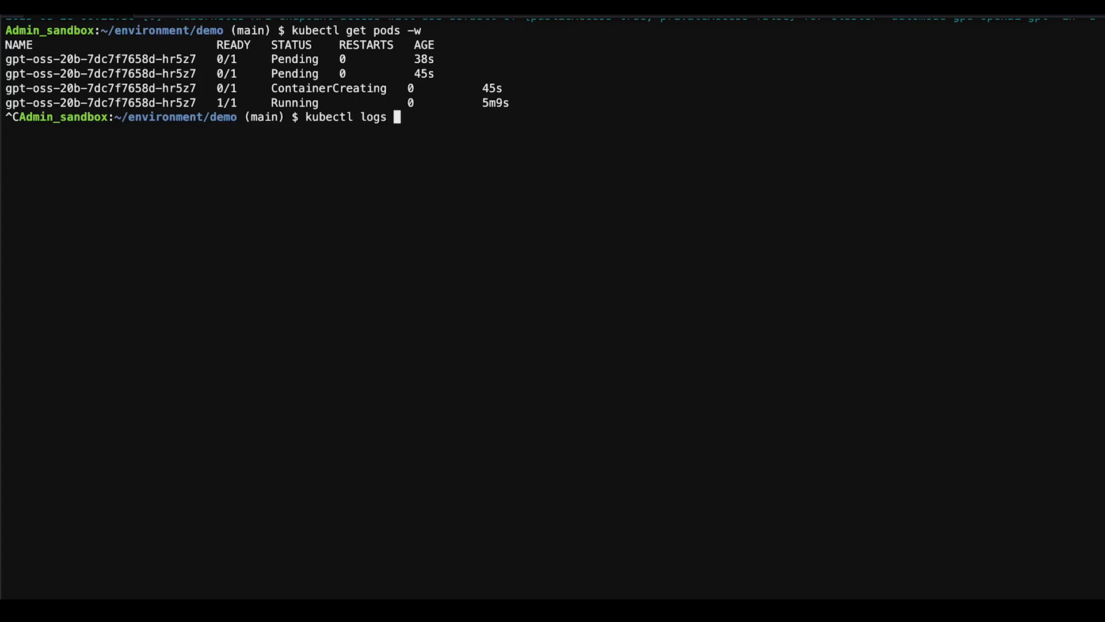
text(-f)
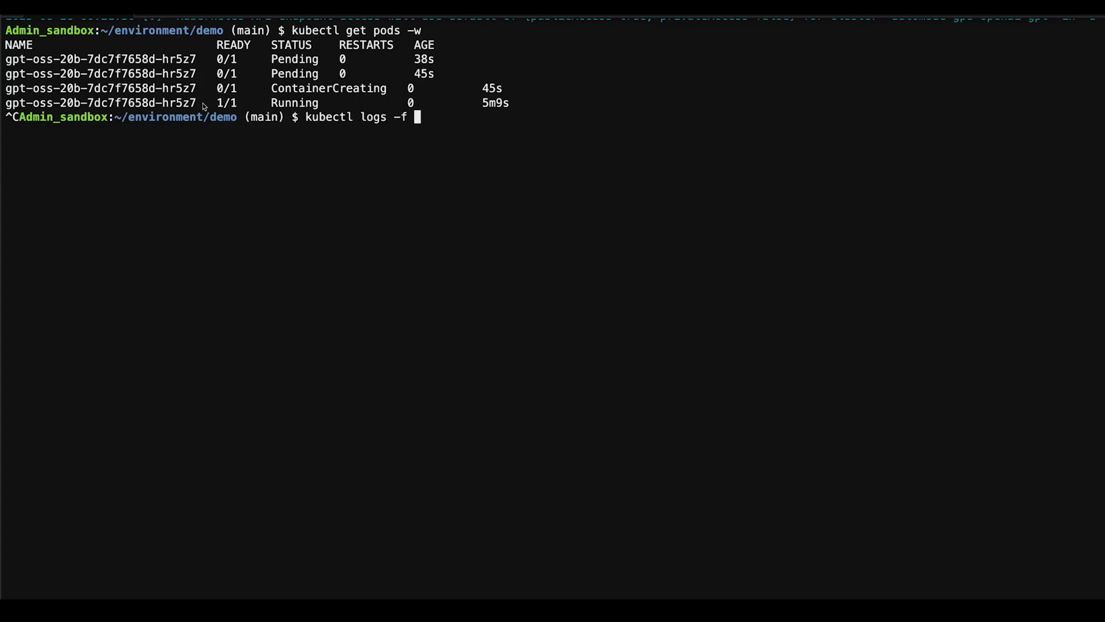
mouse_move(521, 186)
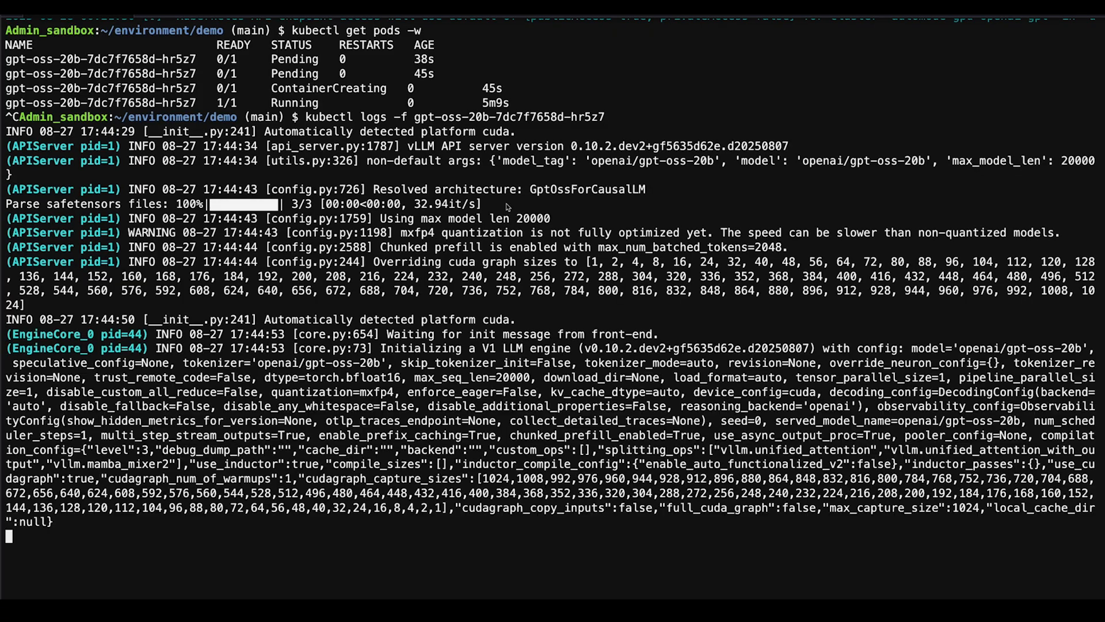
scroll(down, 3)
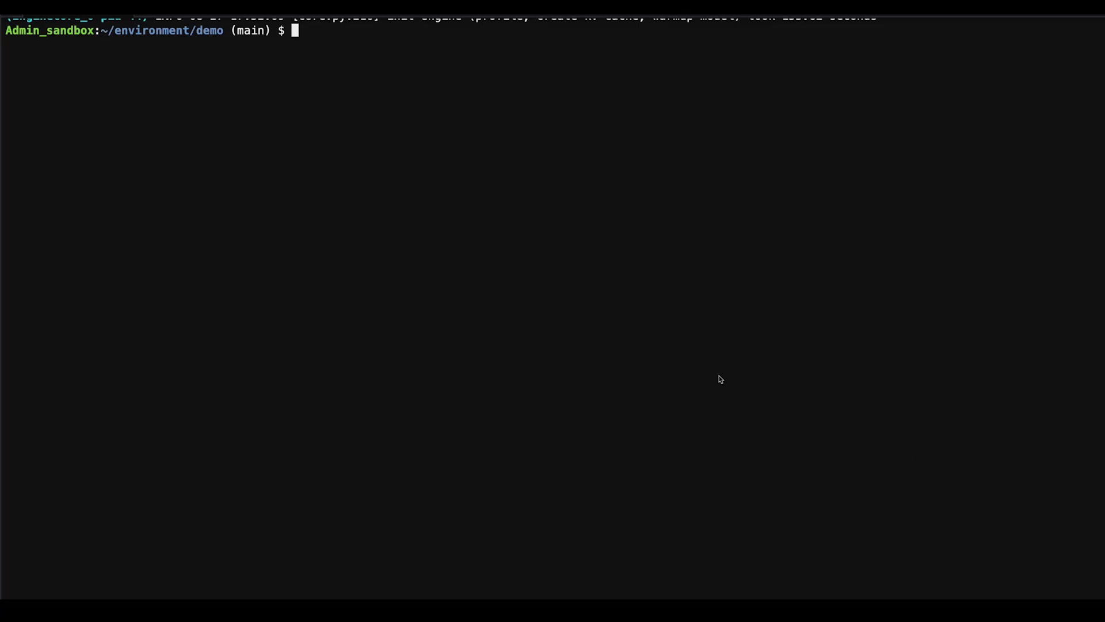
List services with kubectl get svc to check gptoss-service's cluster port
text(kubectl)
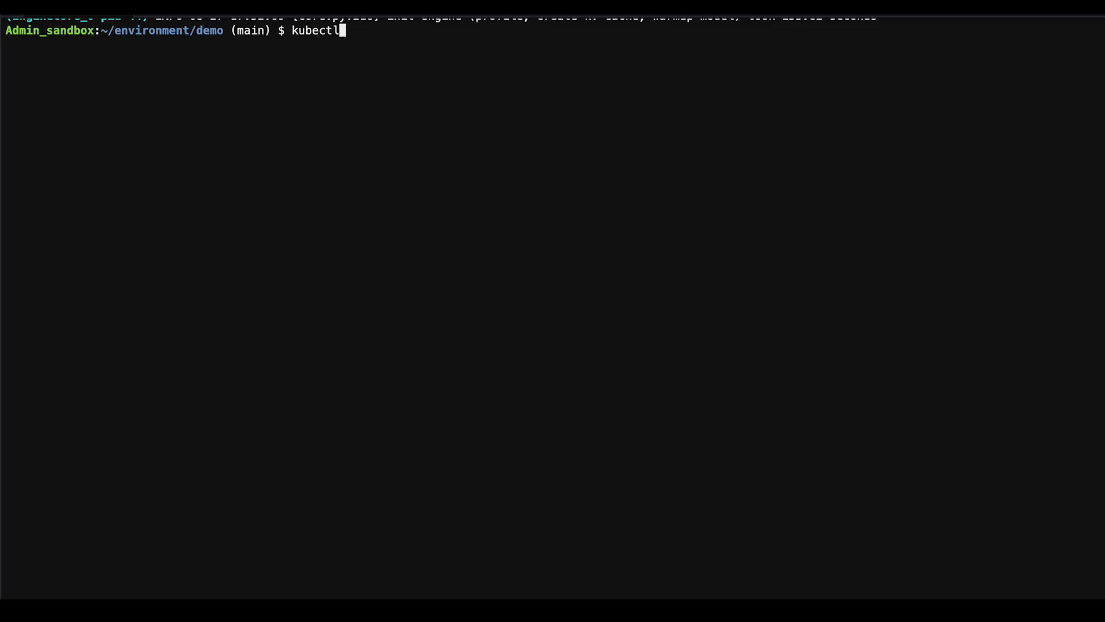
text(get svc)
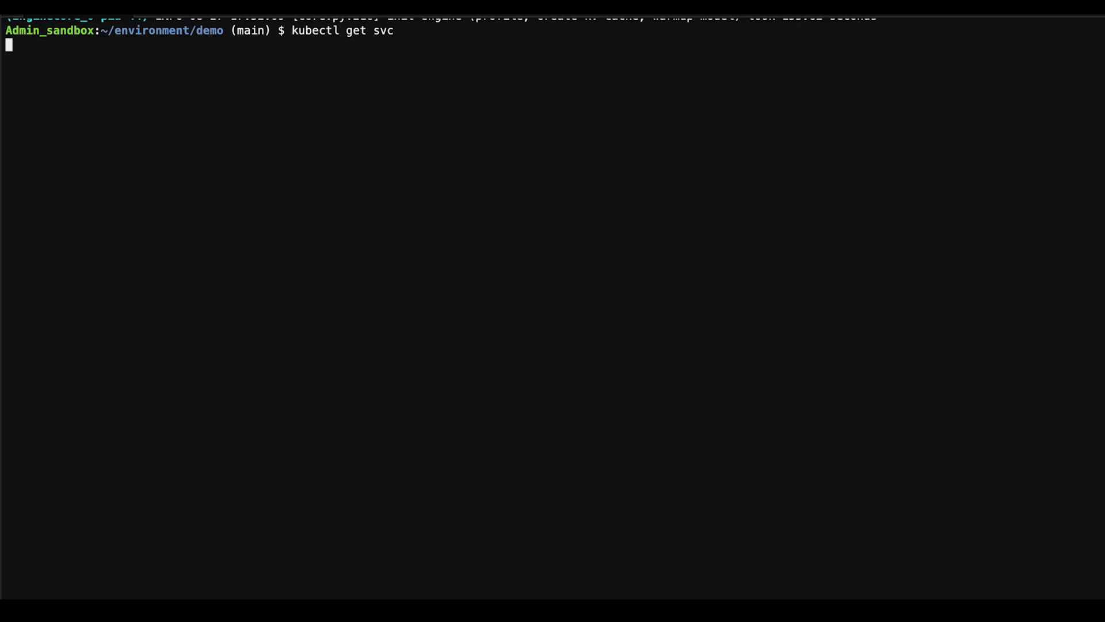
key(Return)
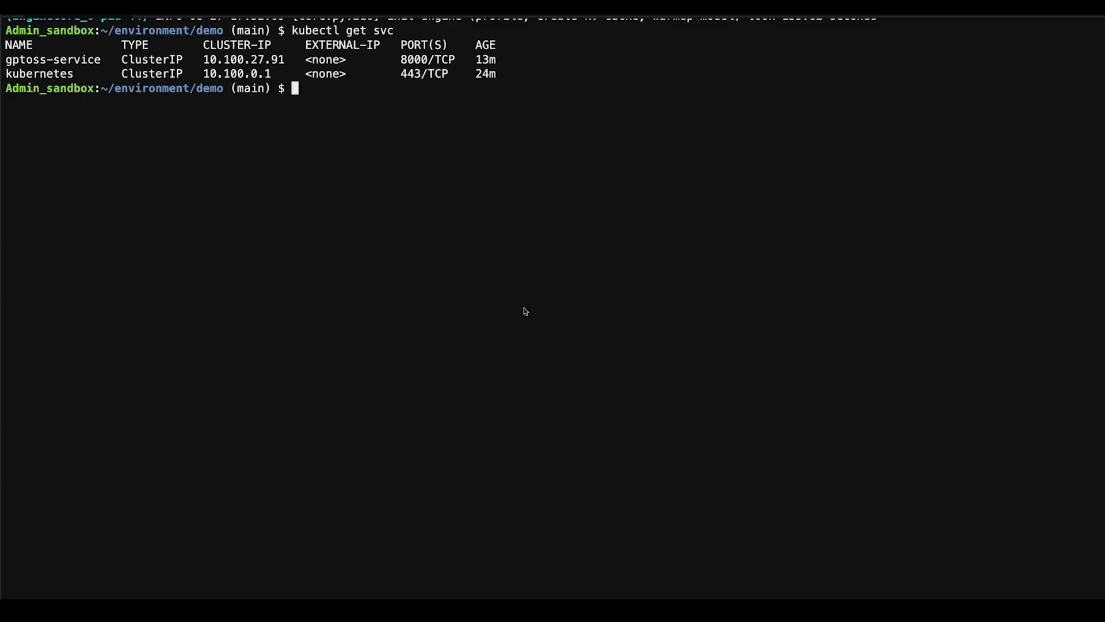
Port-forward svc/gptoss-service 8000:8000 so the model is reachable on localhost
text(kub)
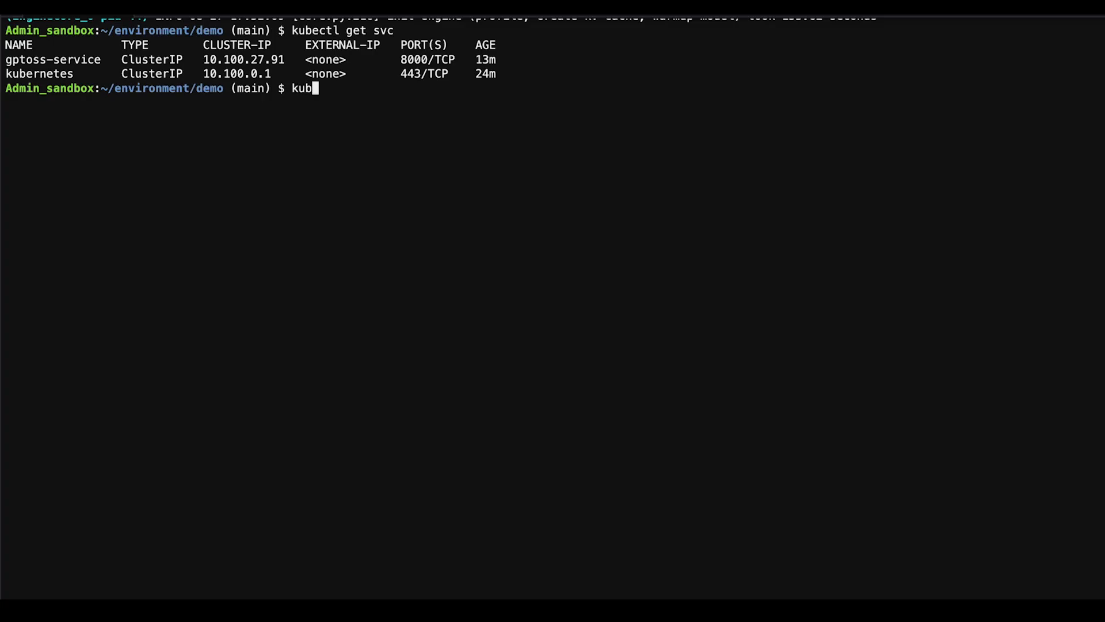
text(ectl p)
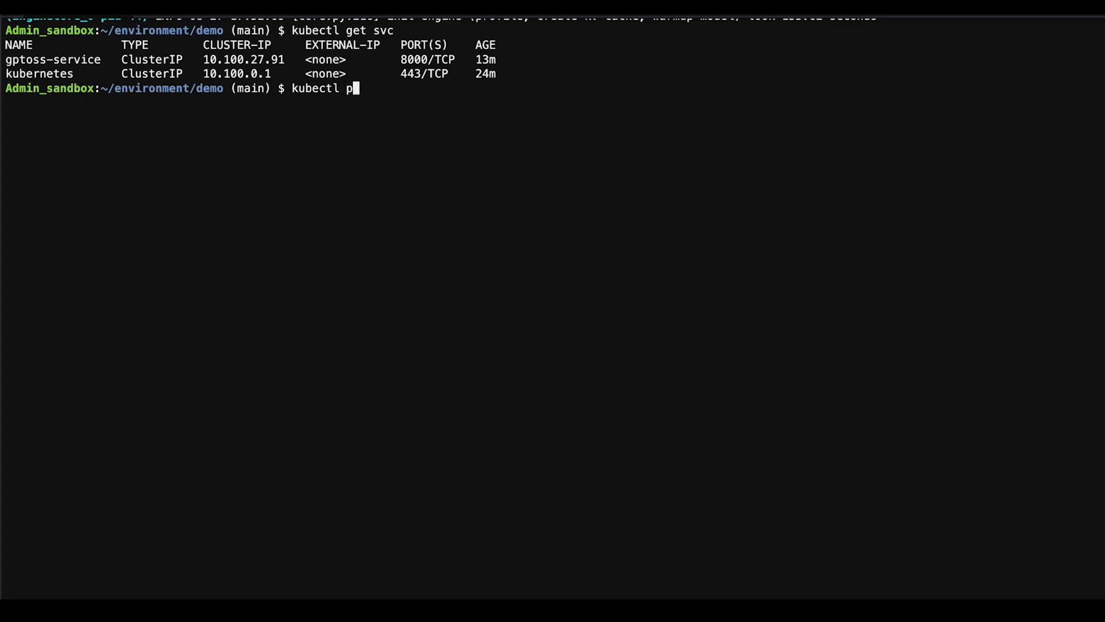
text(ort-forw)
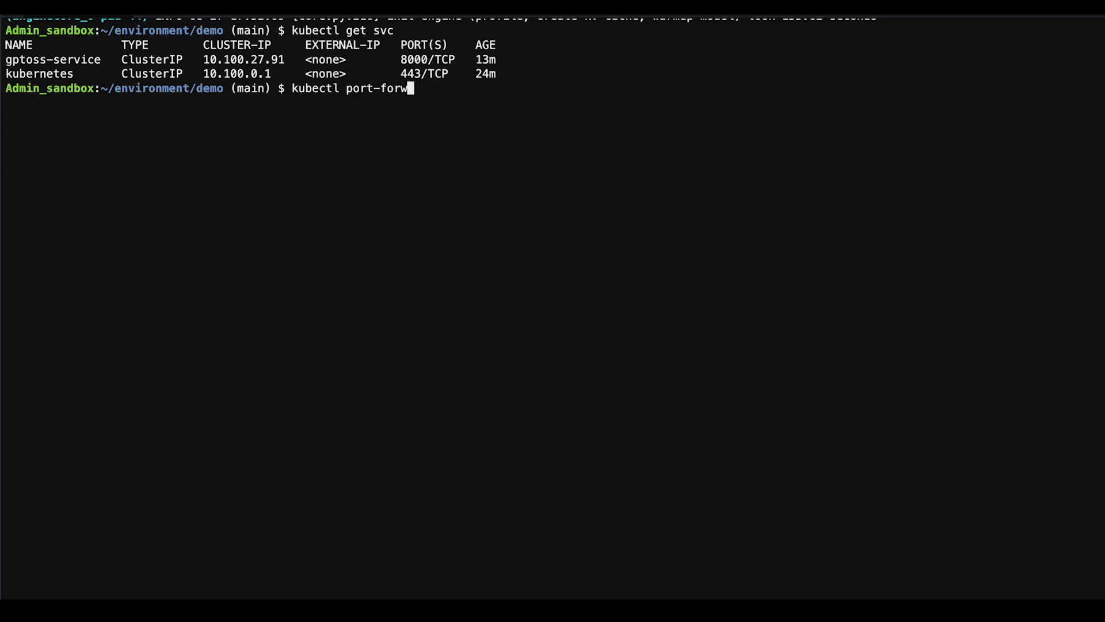
text(ard svc/gptoss-service 8000:8000)
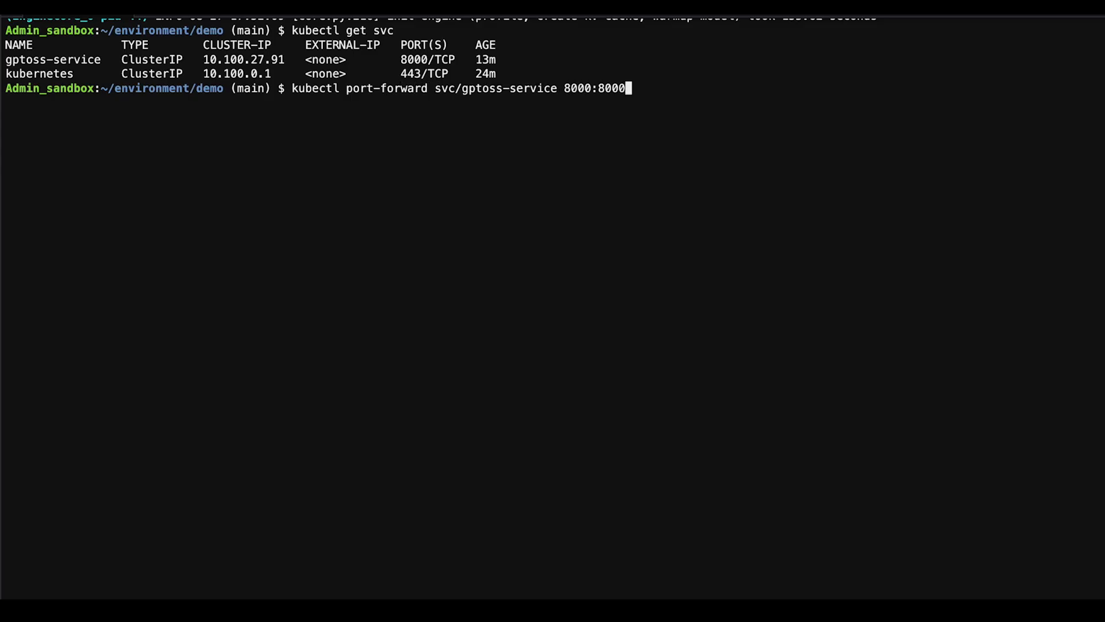
key(Return)
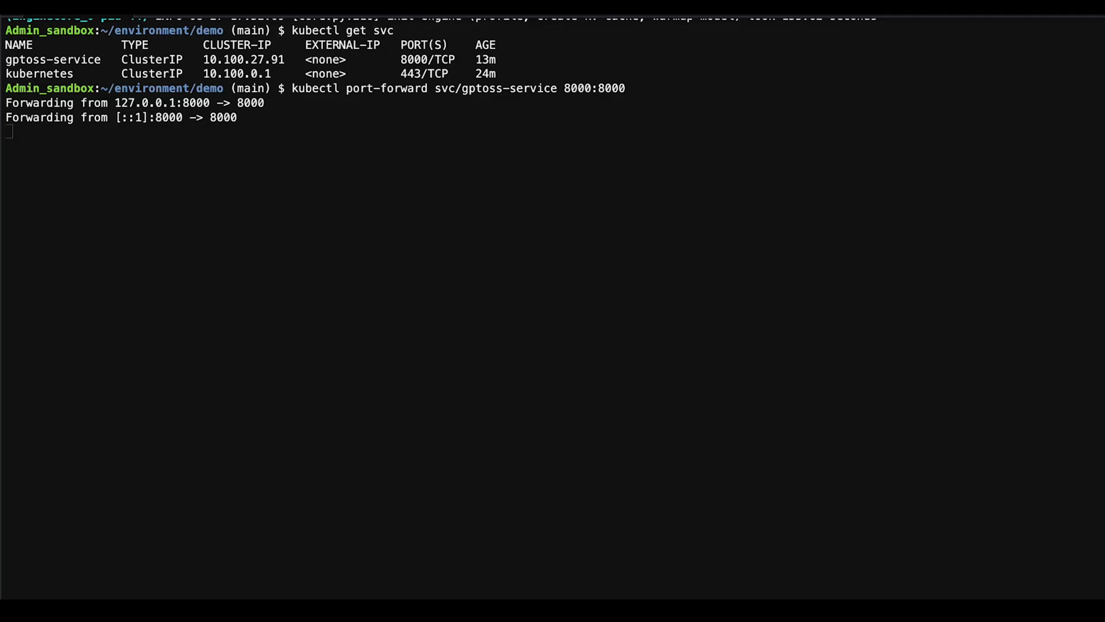
mouse_move(511, 475)
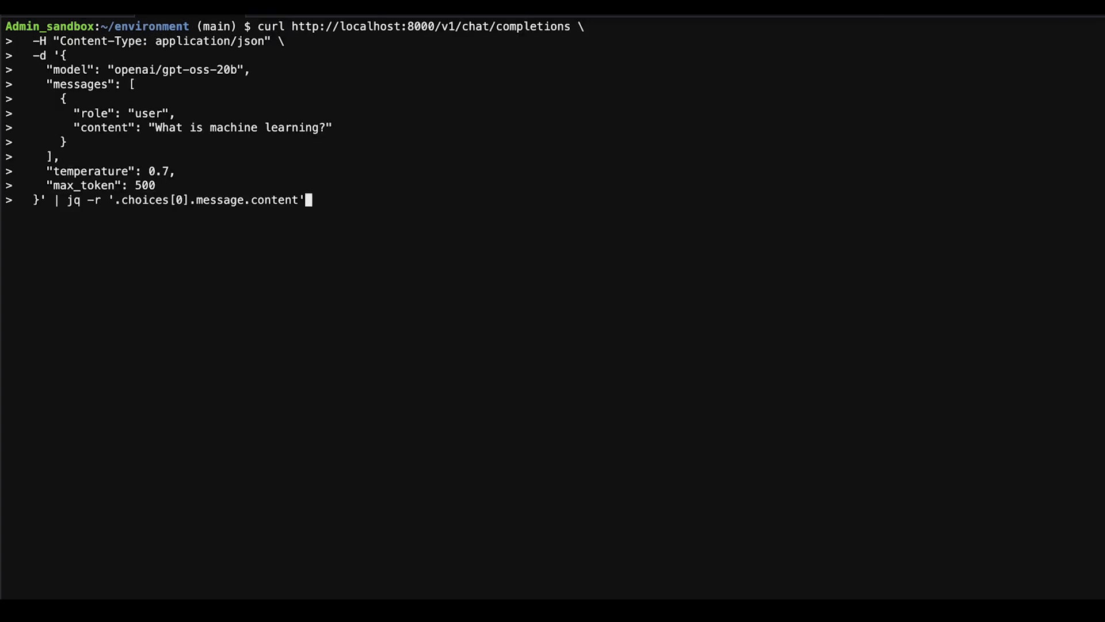
mouse_move(237, 74)
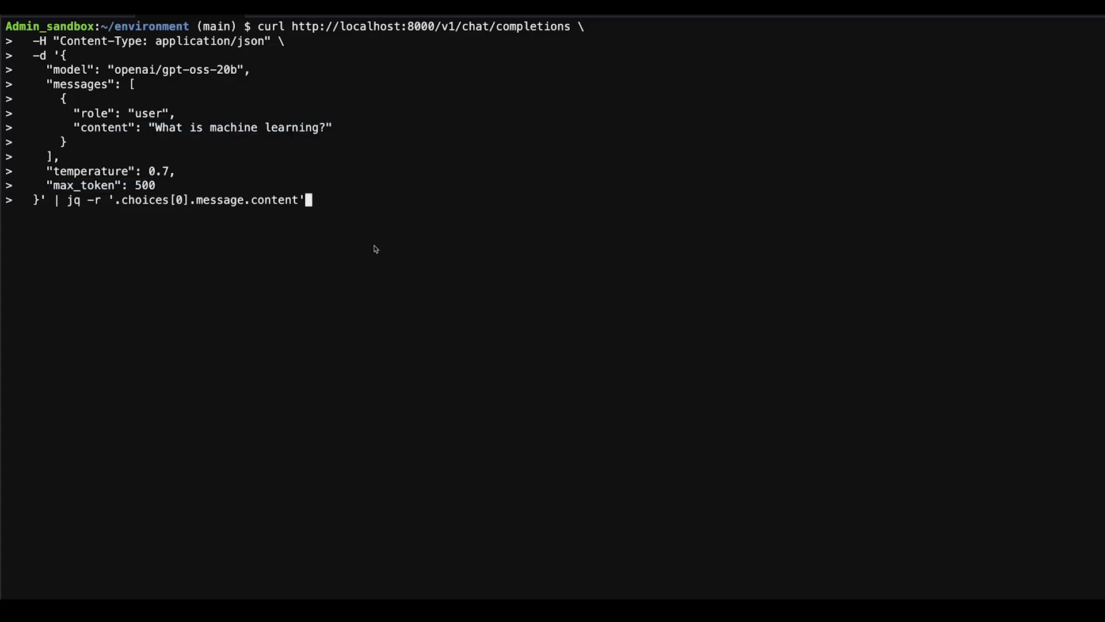
Send the curl chat-completions request piped to jq and read gpt-oss-20b's markdown answer on machine learning
key(Return)
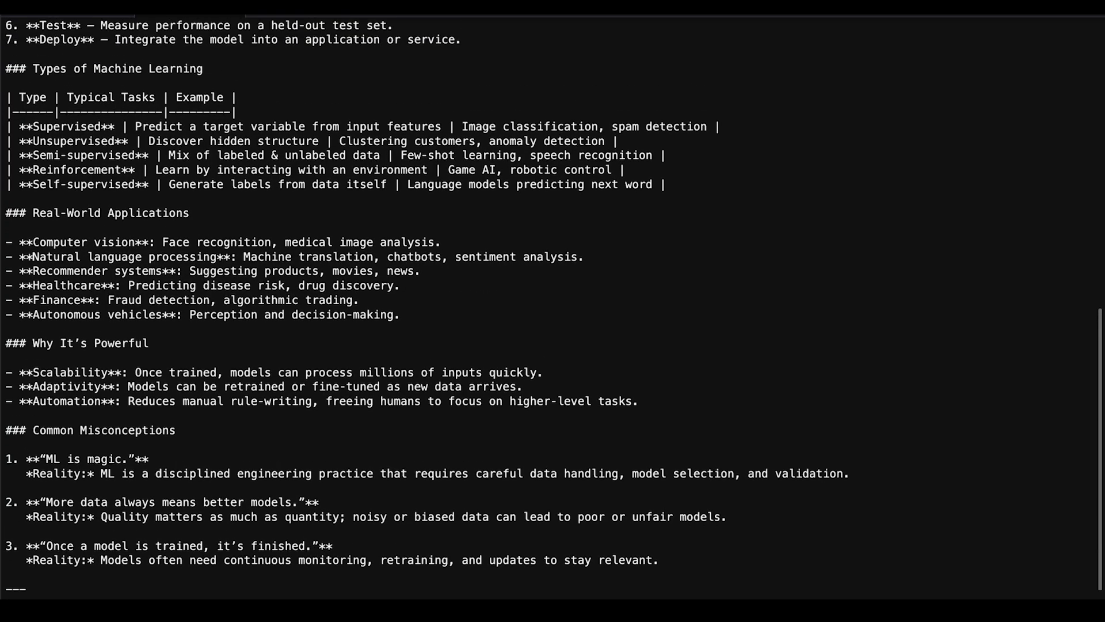
scroll(up, 3)
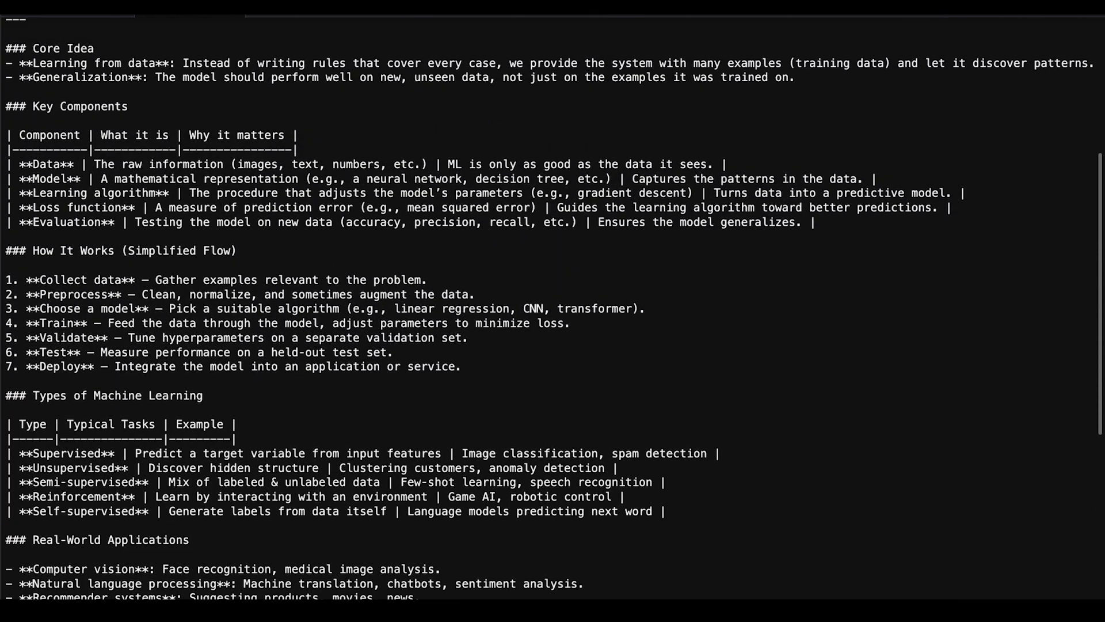
scroll(up, 3)
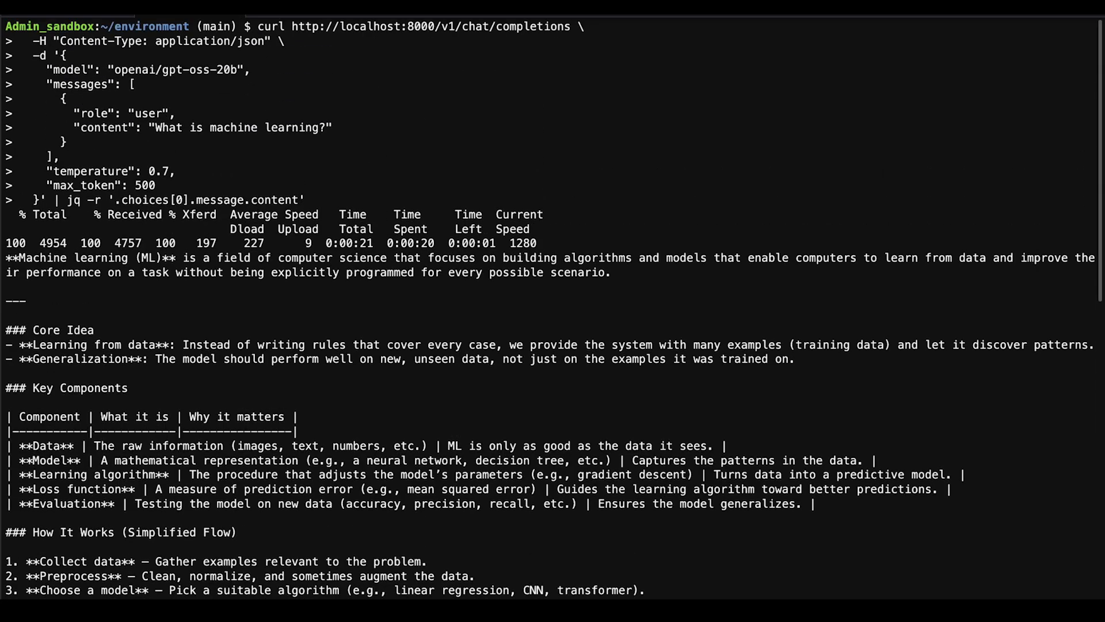
scroll(down, 3)
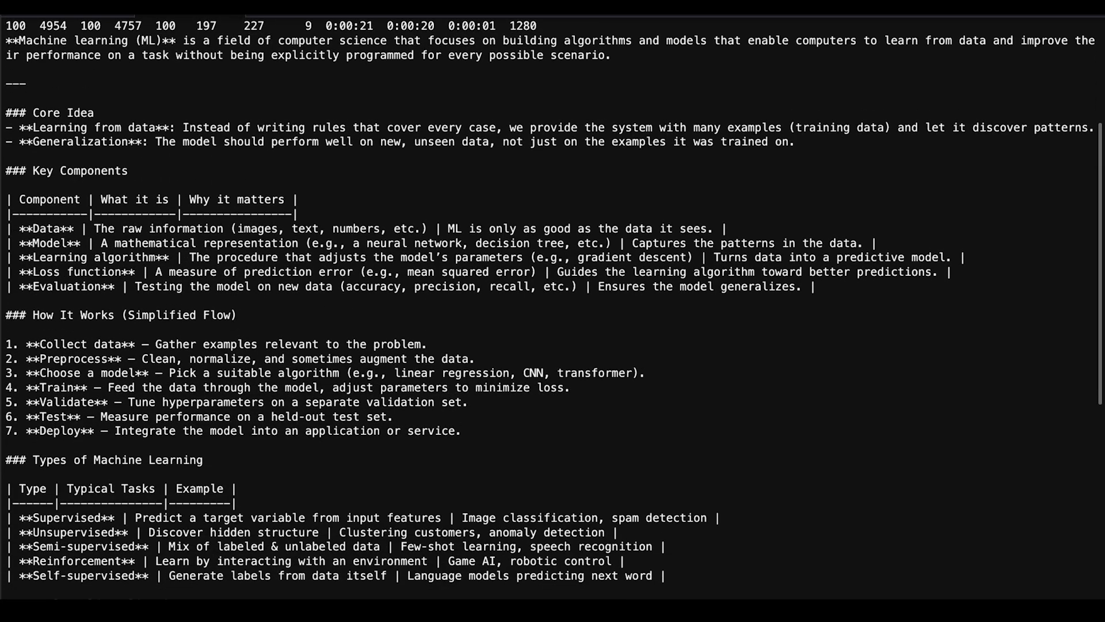
scroll(down, 3)
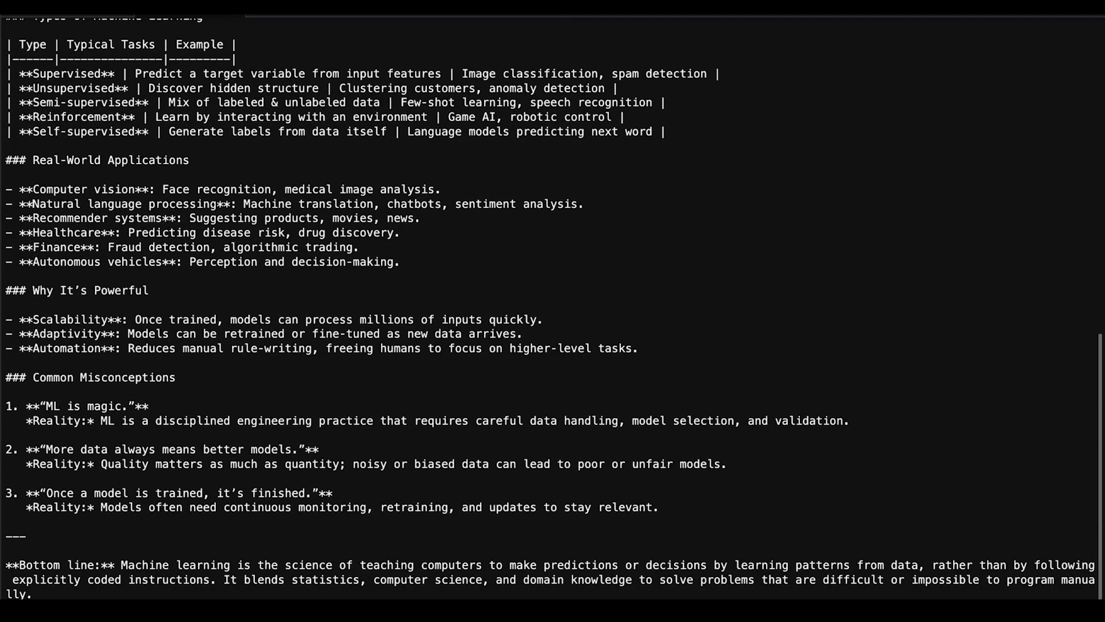
mouse_move(492, 368)
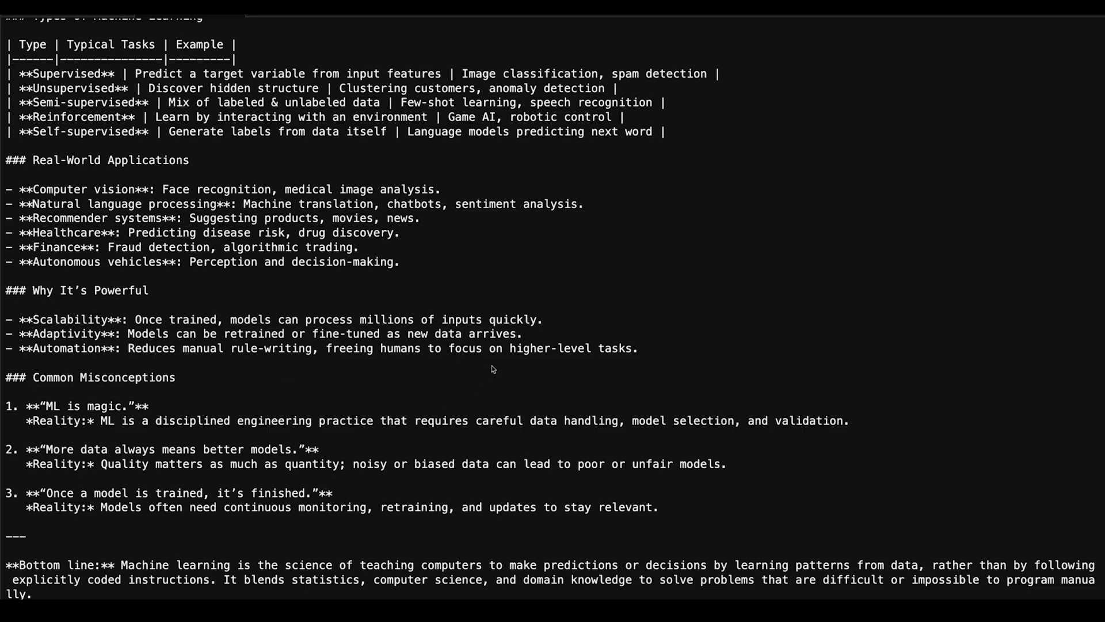
scroll(up, 3)
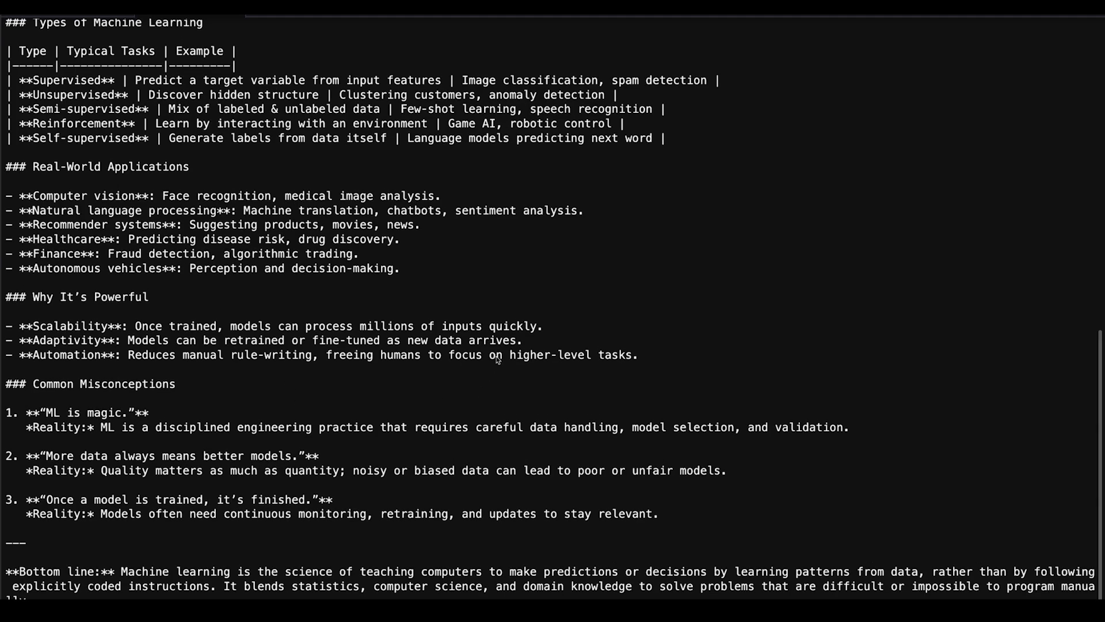
scroll(down, 3)
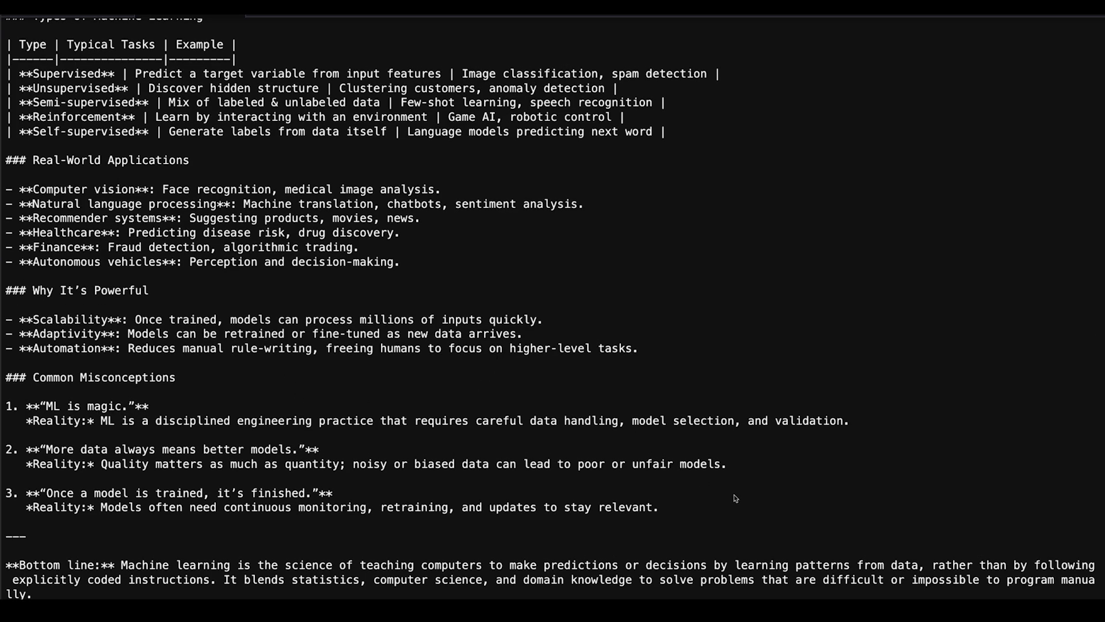